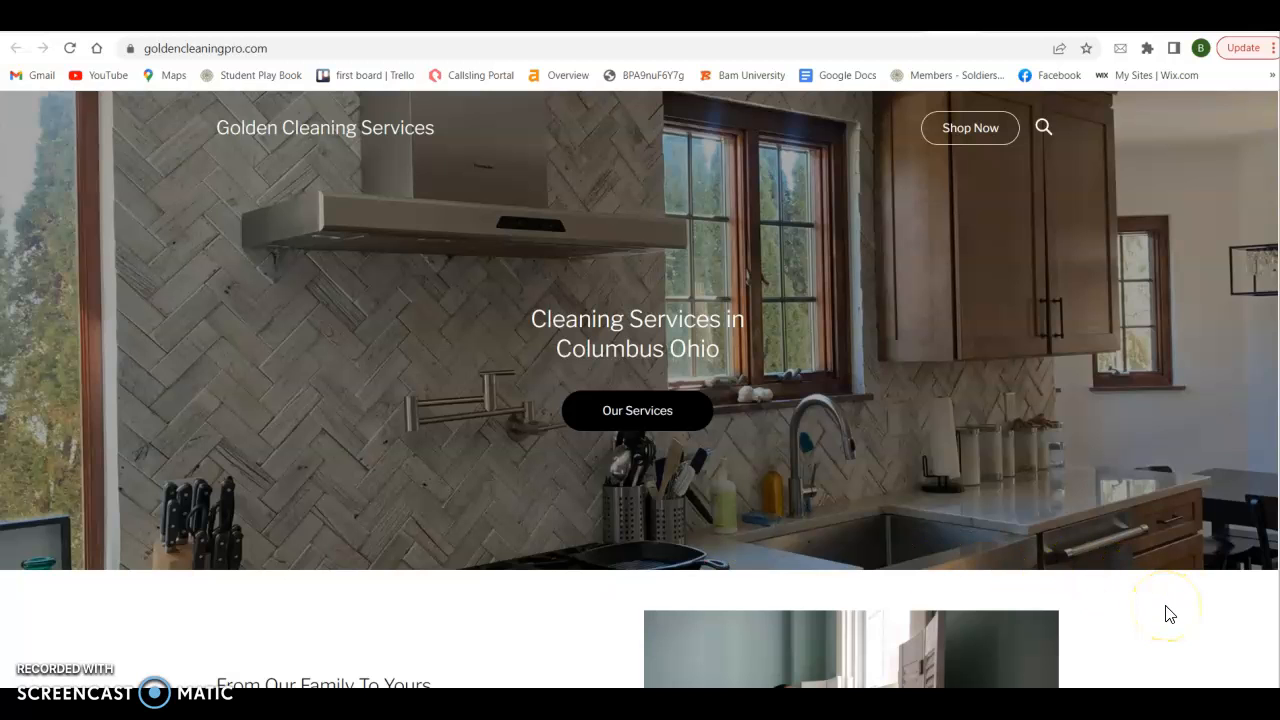
Scroll down through the page content toward the map pack listings
scroll("down", 3)
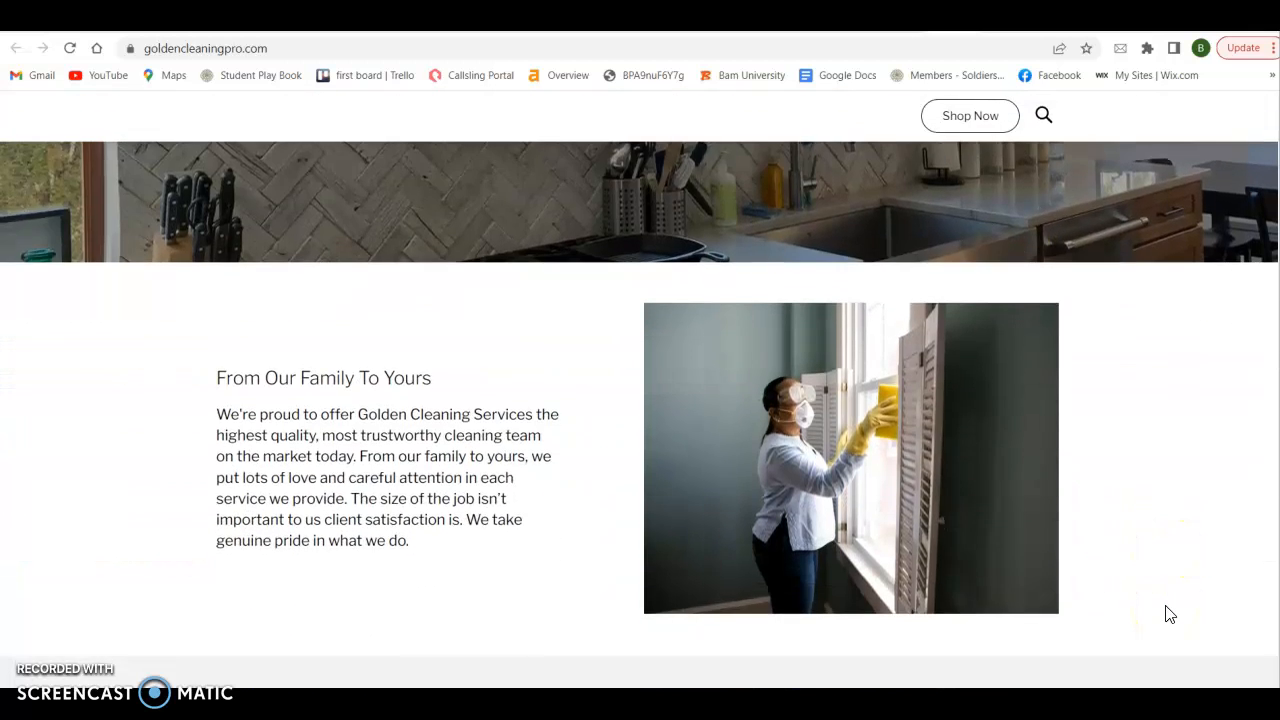
scroll("down", 3)
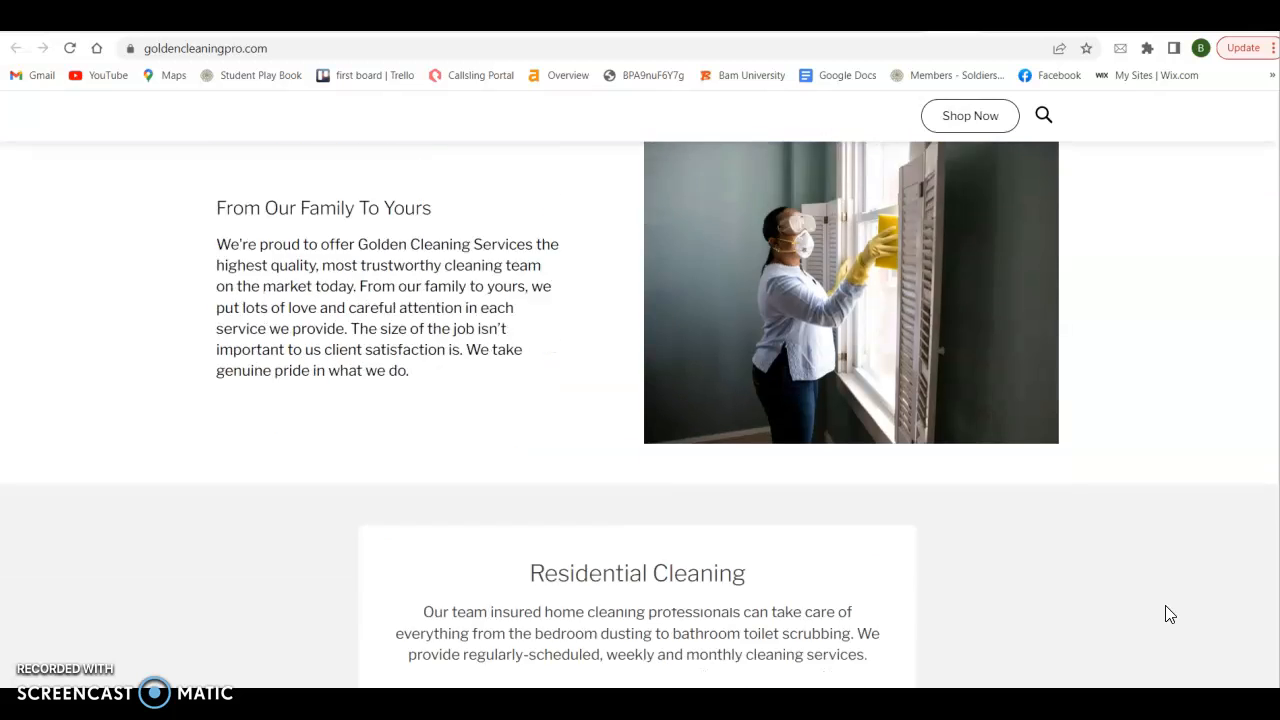
scroll("down", 3)
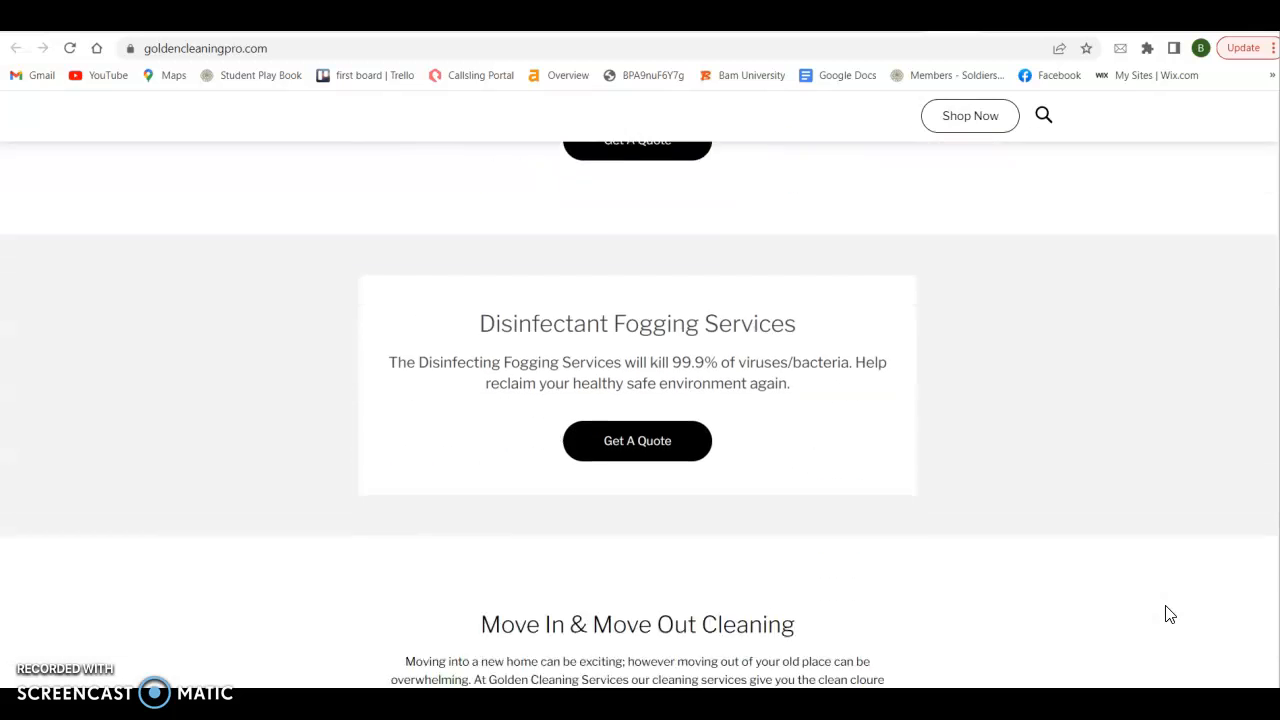
scroll("down", 3)
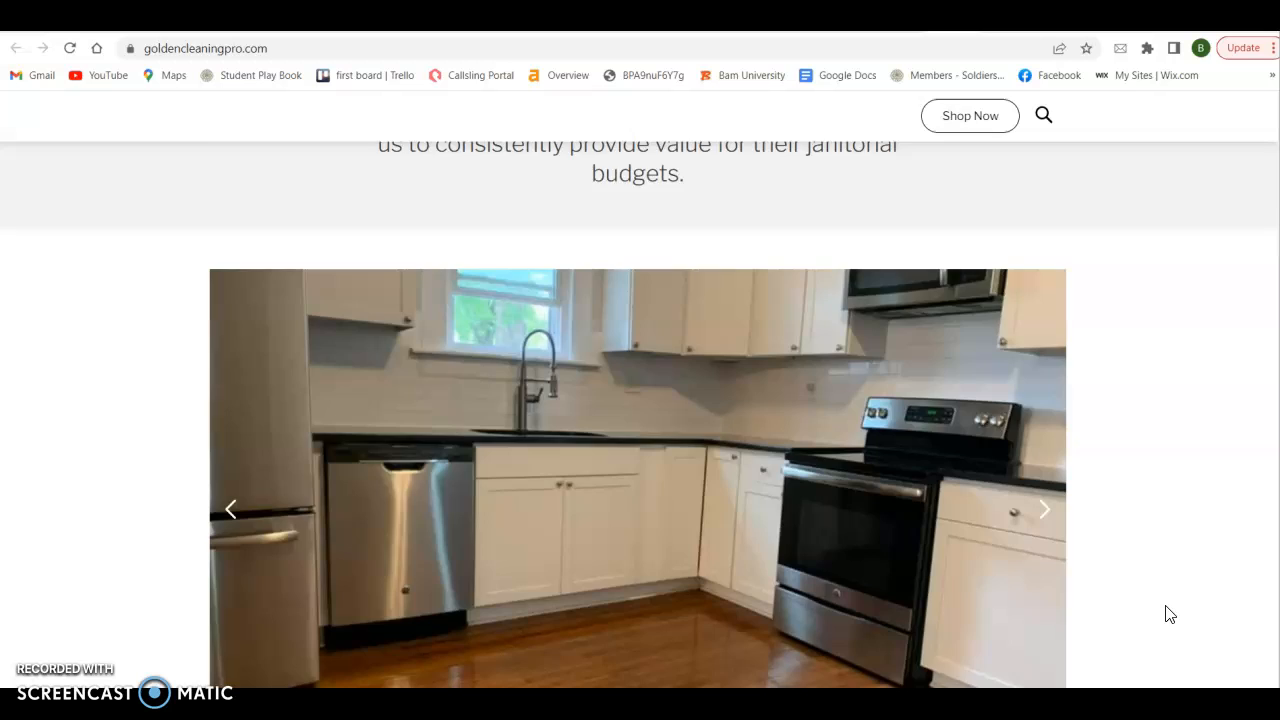
scroll("down", 3)
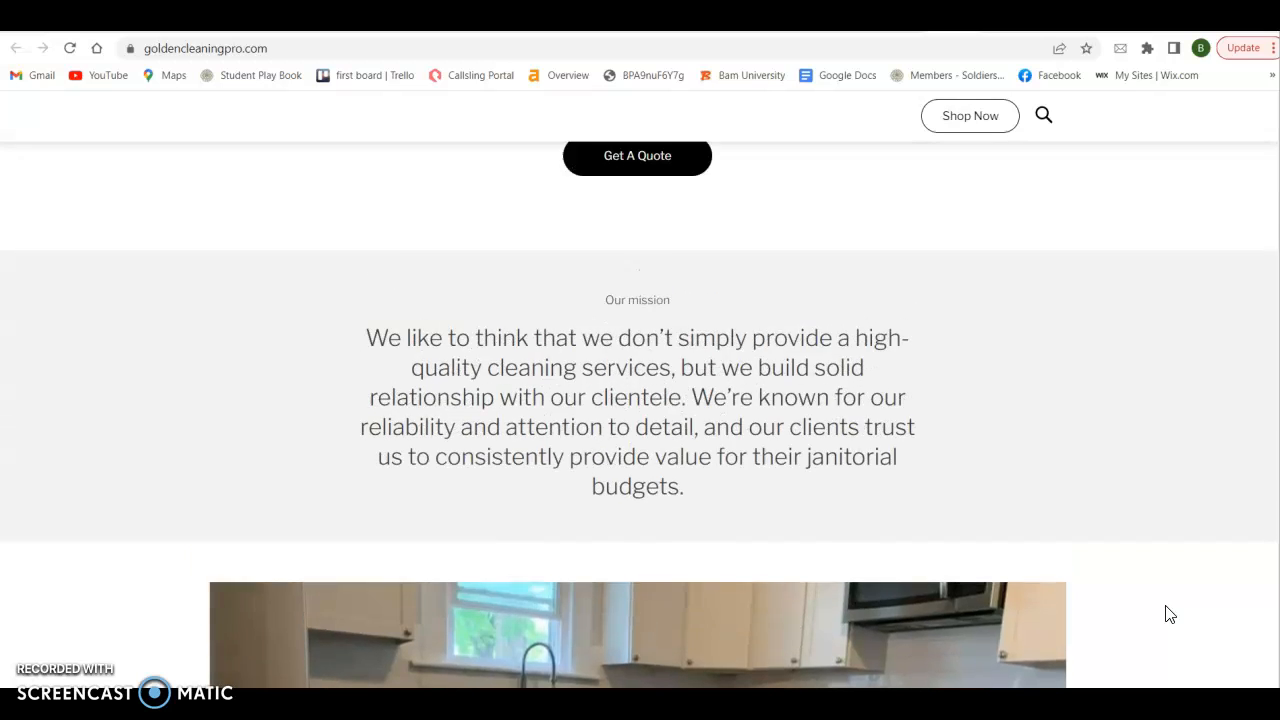
scroll("down", 3)
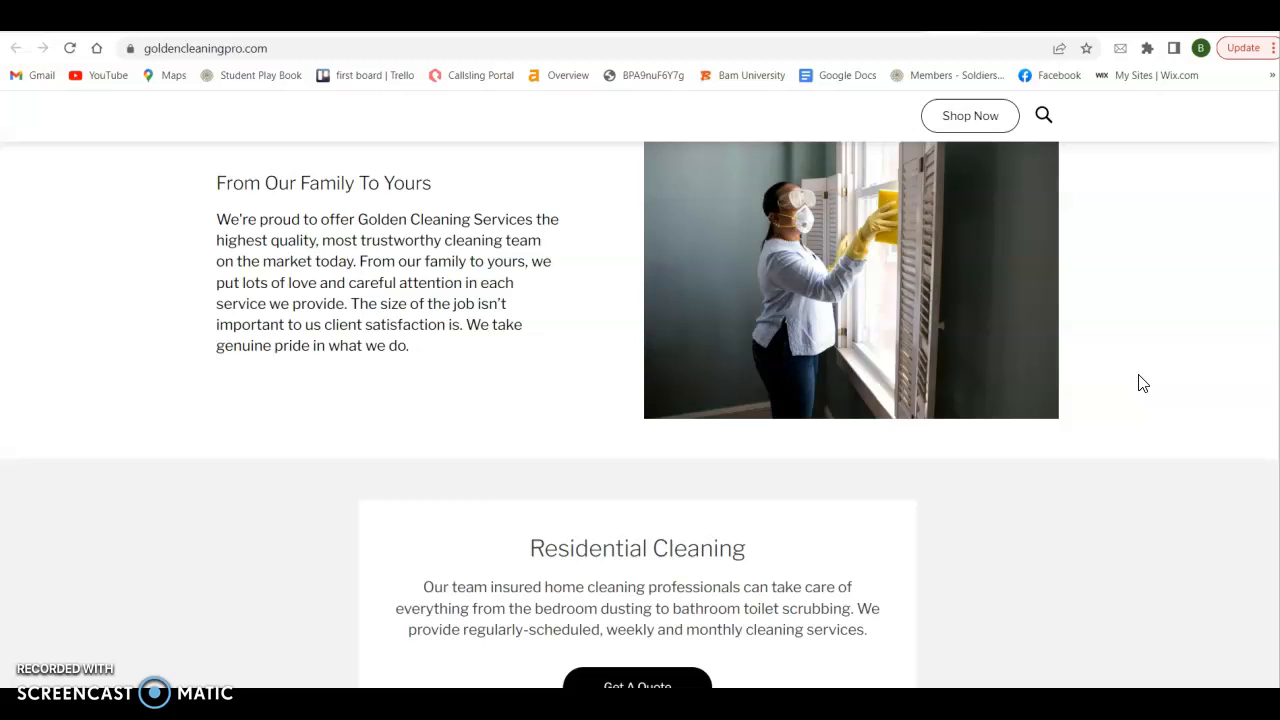
scroll("down", 3)
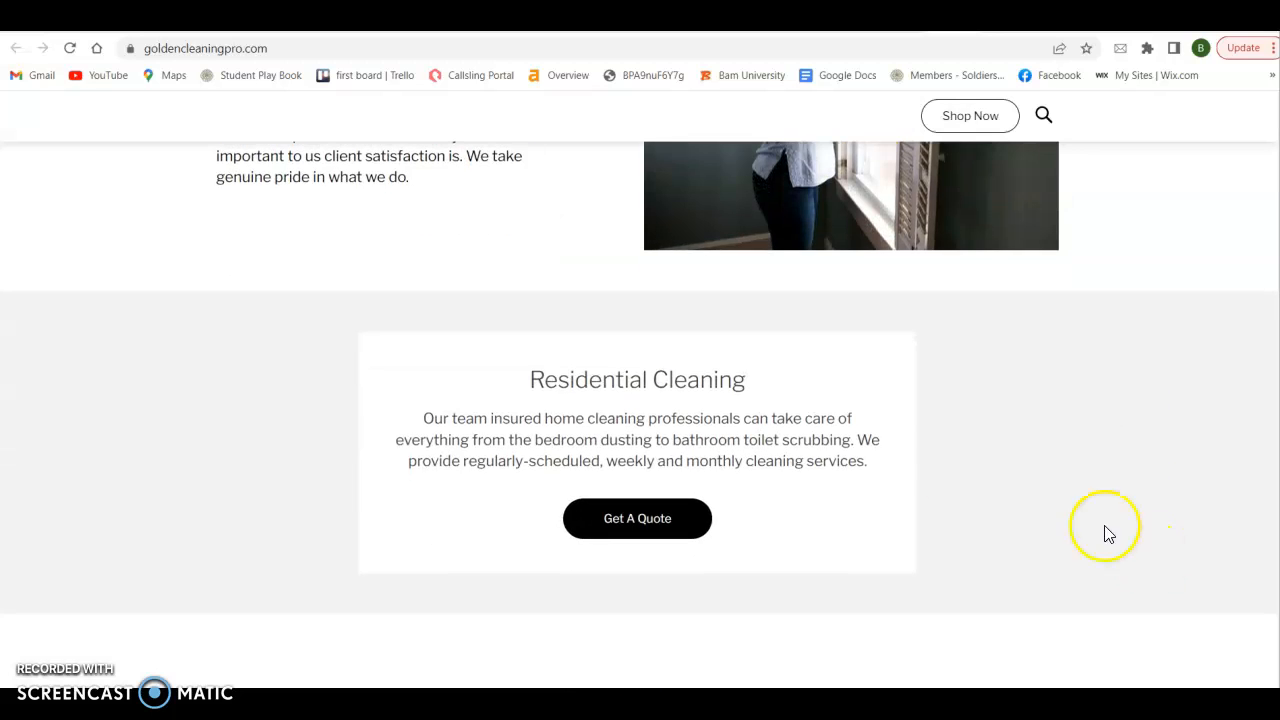
mouse_move(876, 448)
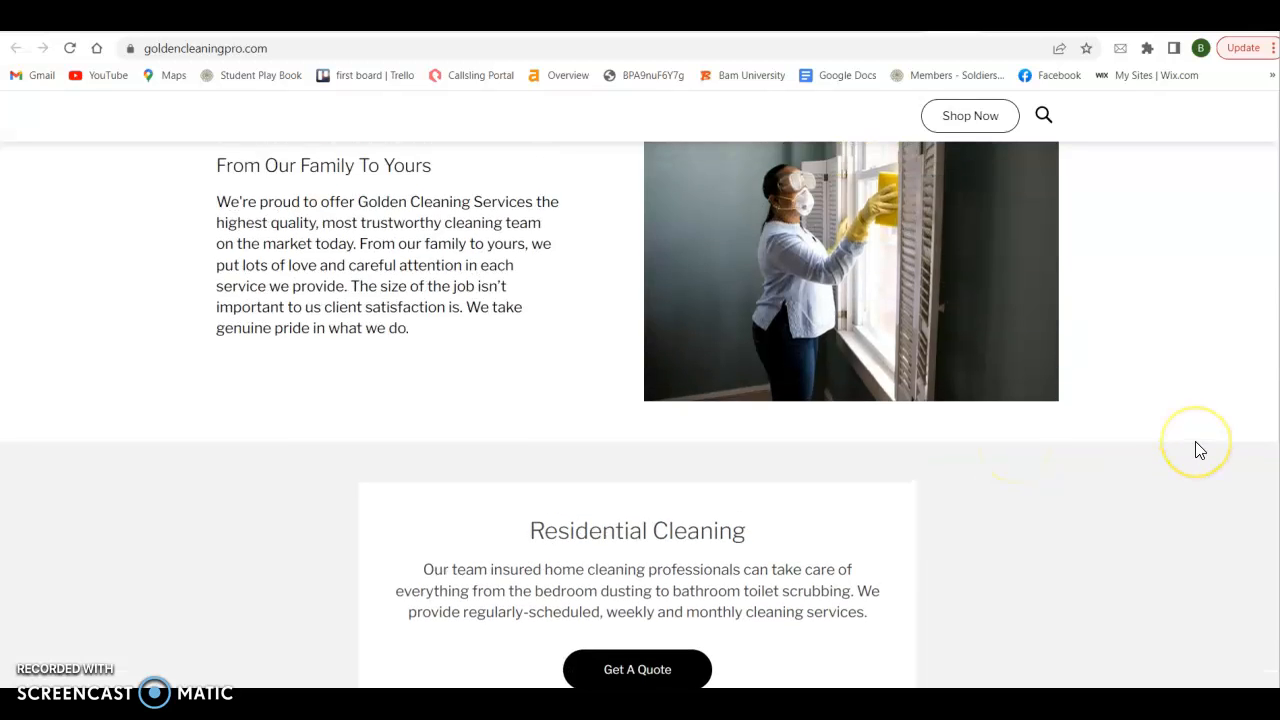
scroll("down", 3)
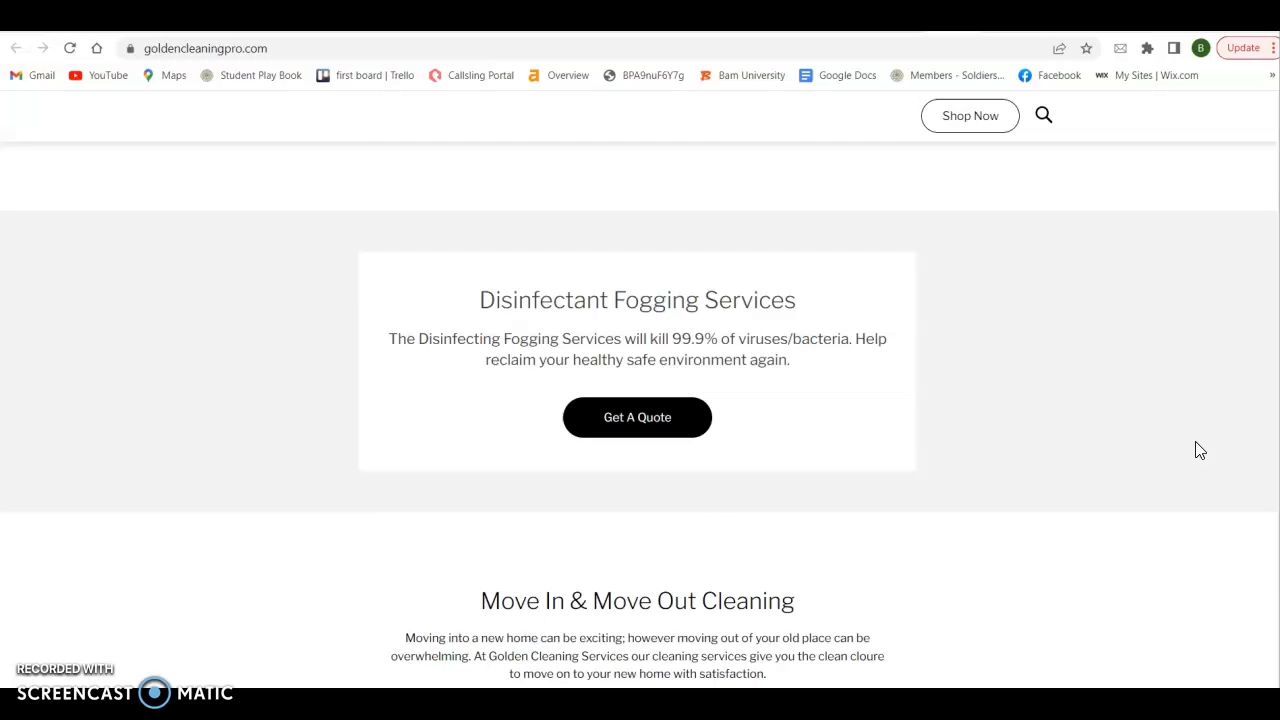
scroll("up", 3)
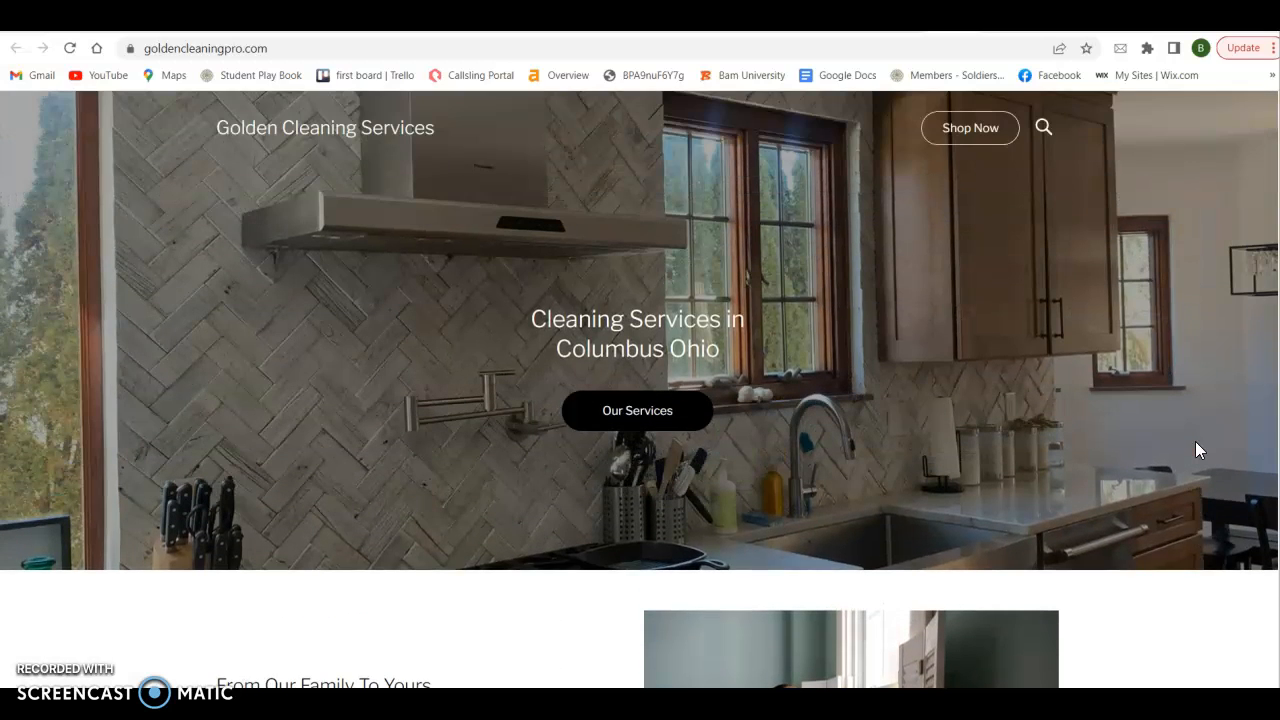
mouse_move(1024, 44)
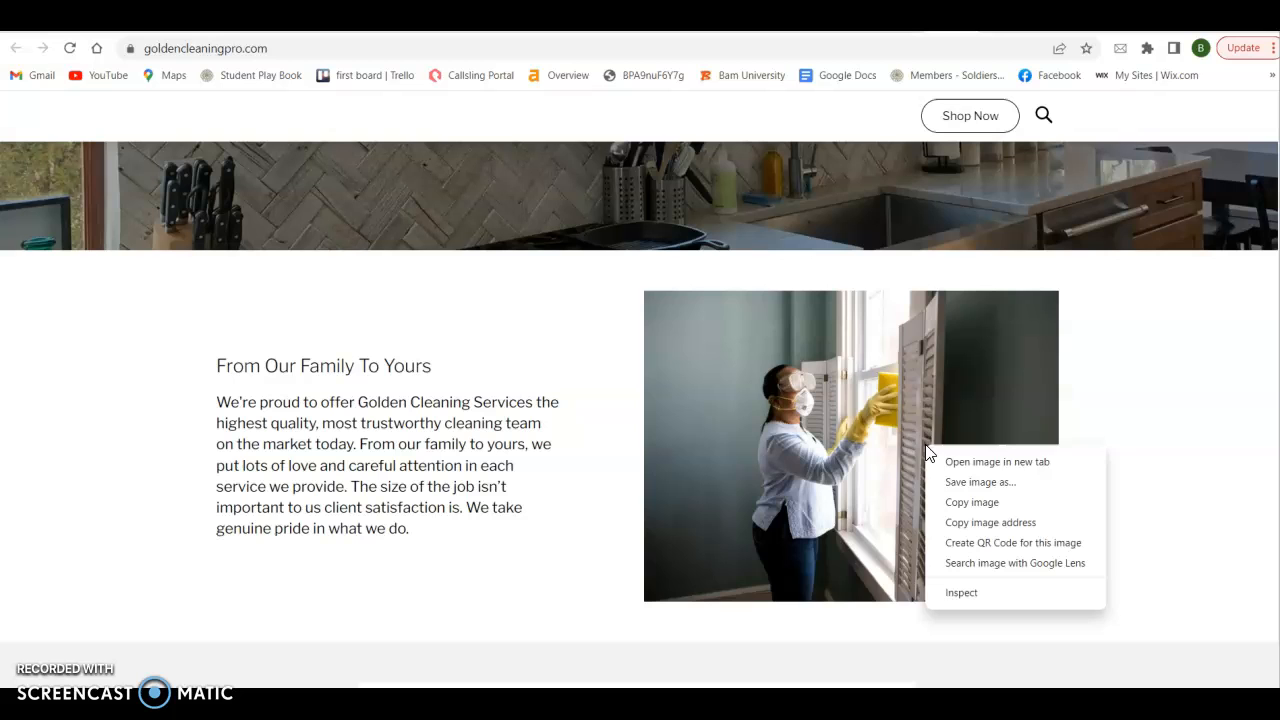
Start and abandon saving the window-cleaning photo, then scroll on to the local Maid Simple listings
left_click(980, 482)
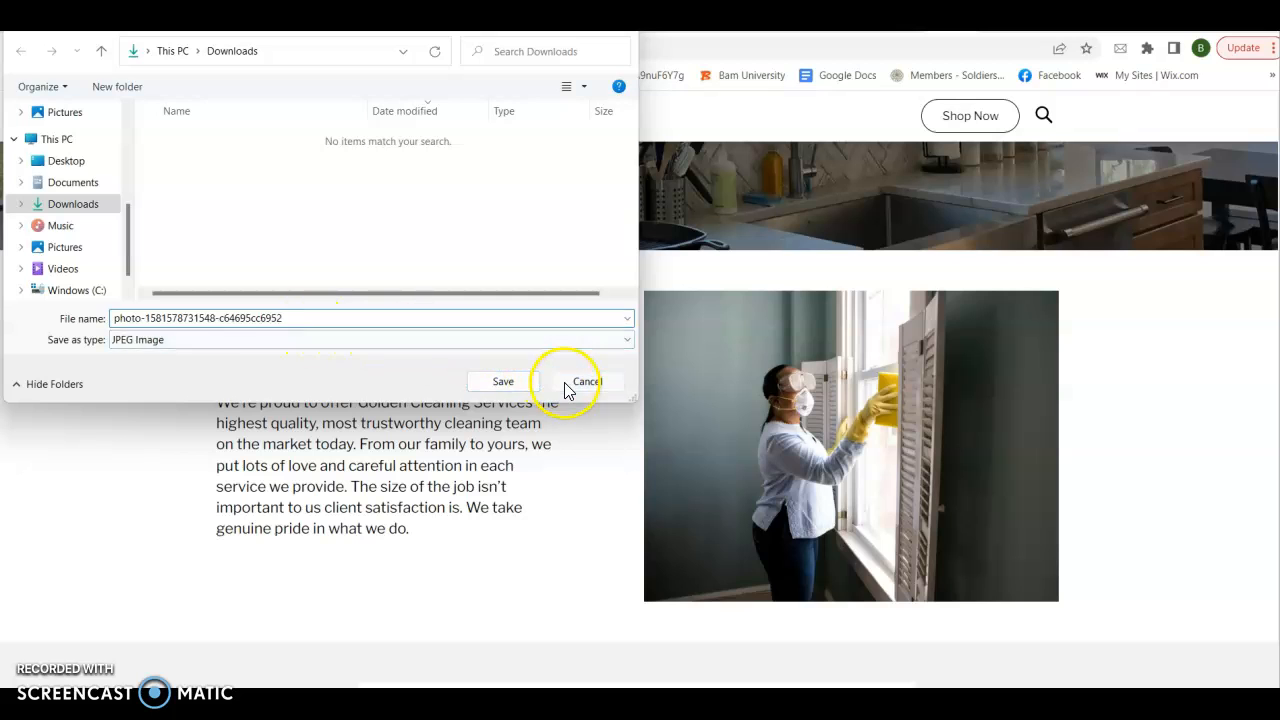
left_click(584, 380)
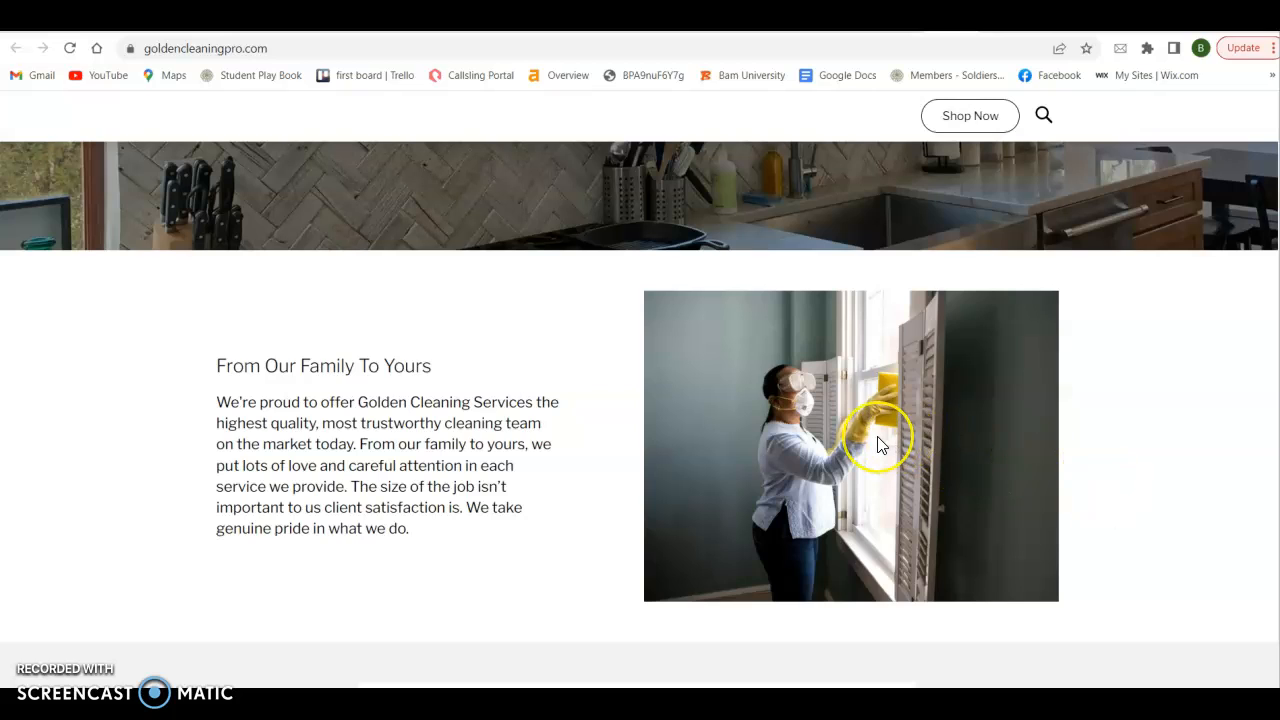
mouse_move(896, 452)
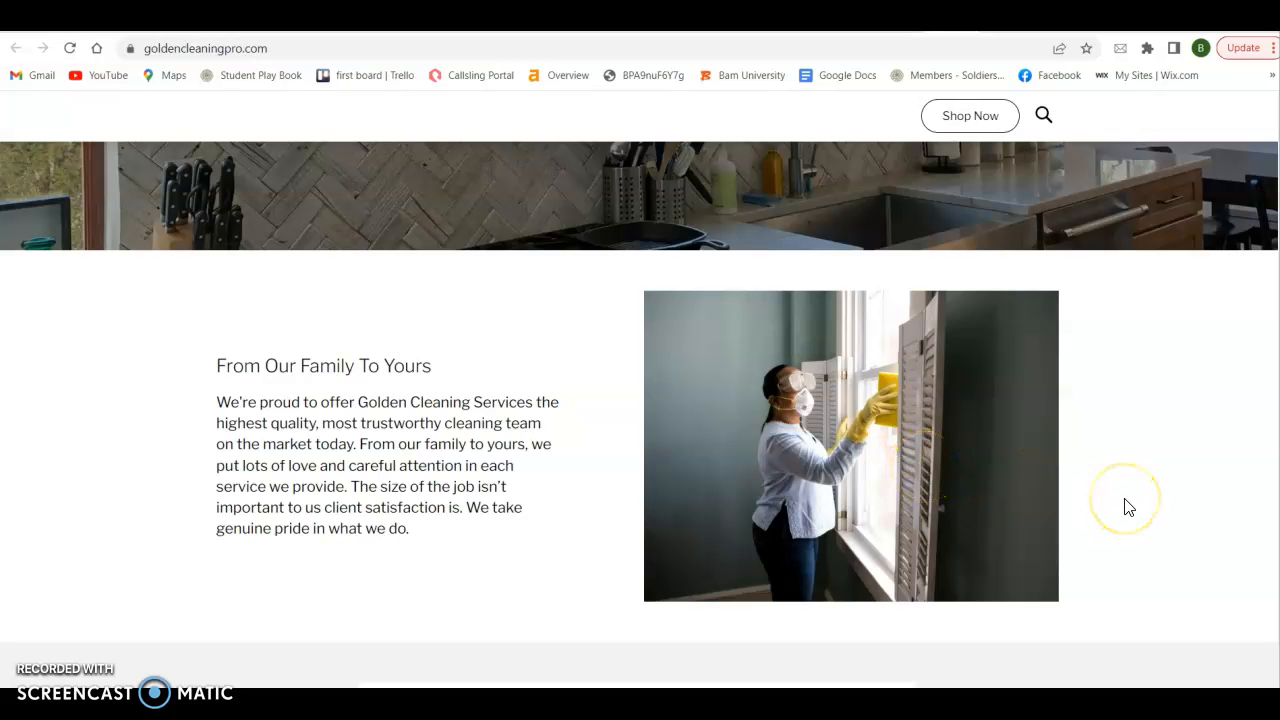
scroll("up", 3)
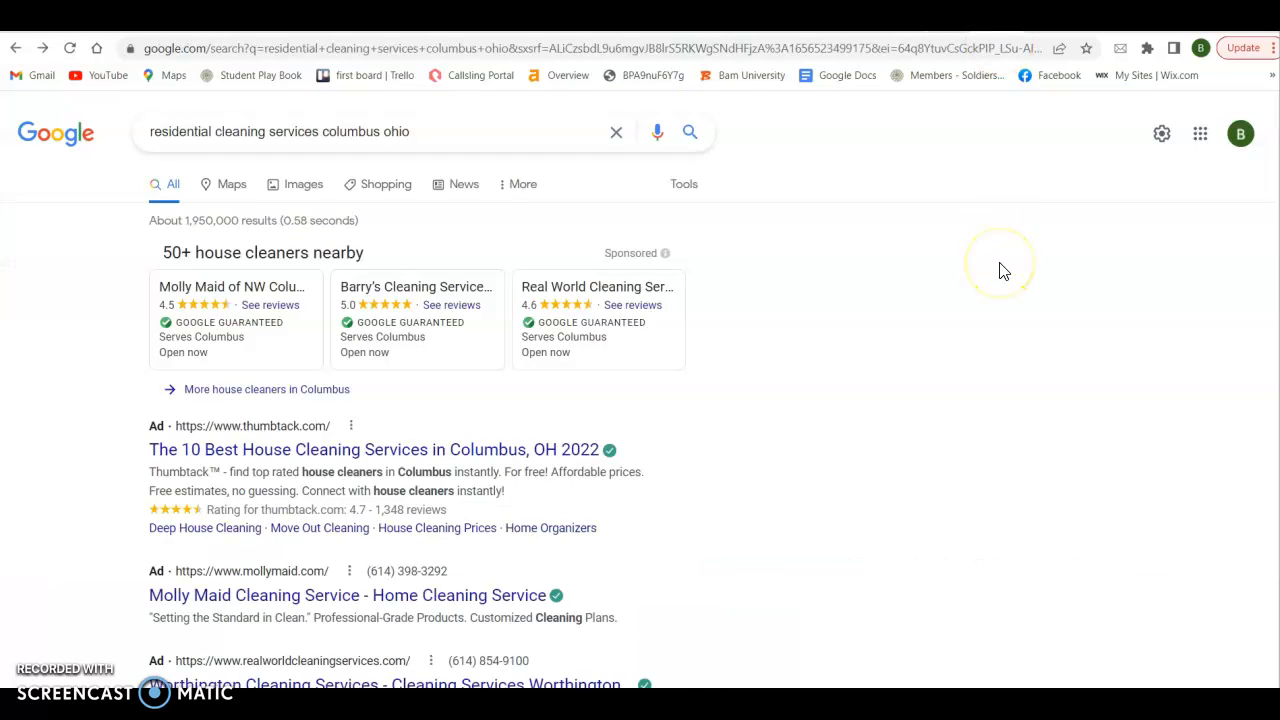
mouse_move(858, 252)
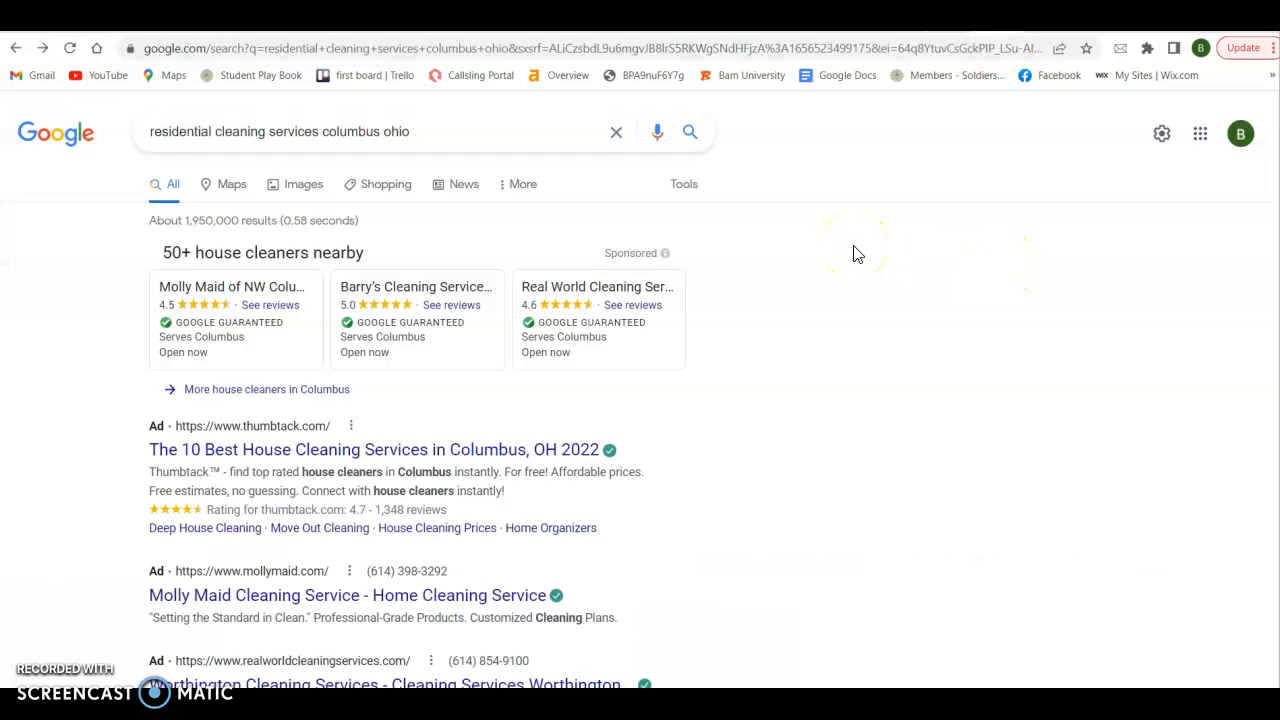
mouse_move(1132, 402)
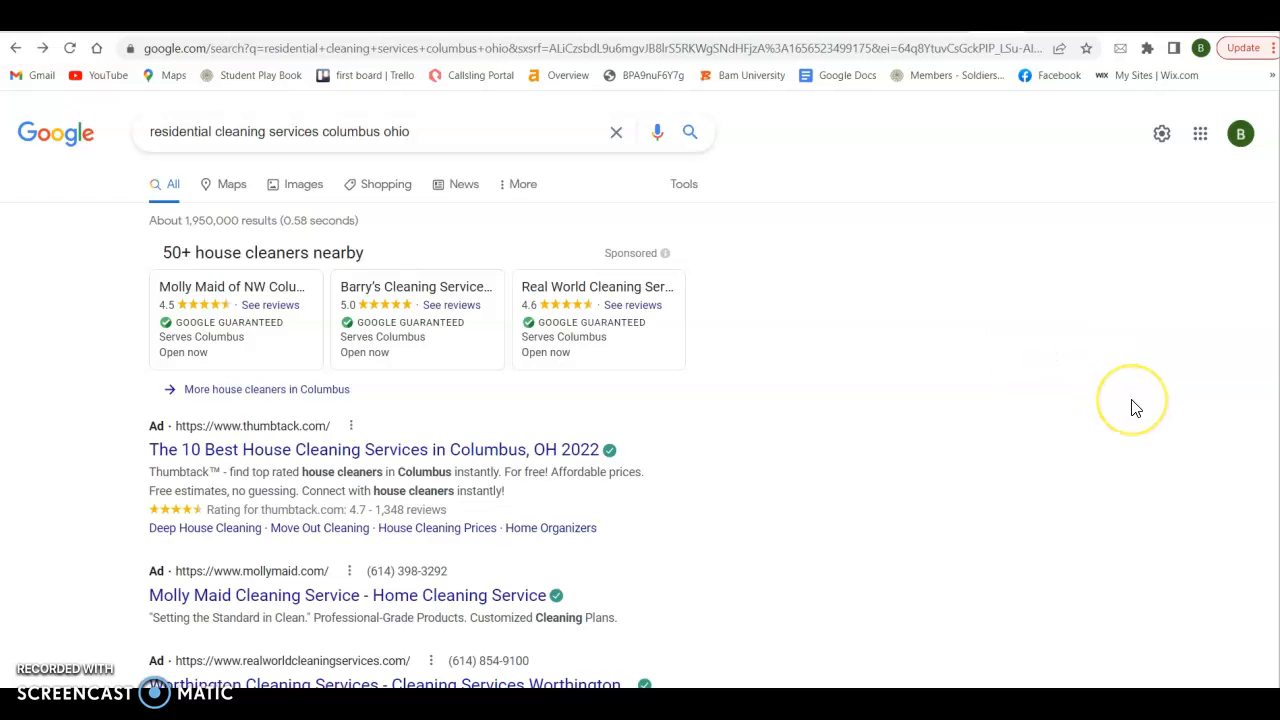
scroll("down", 3)
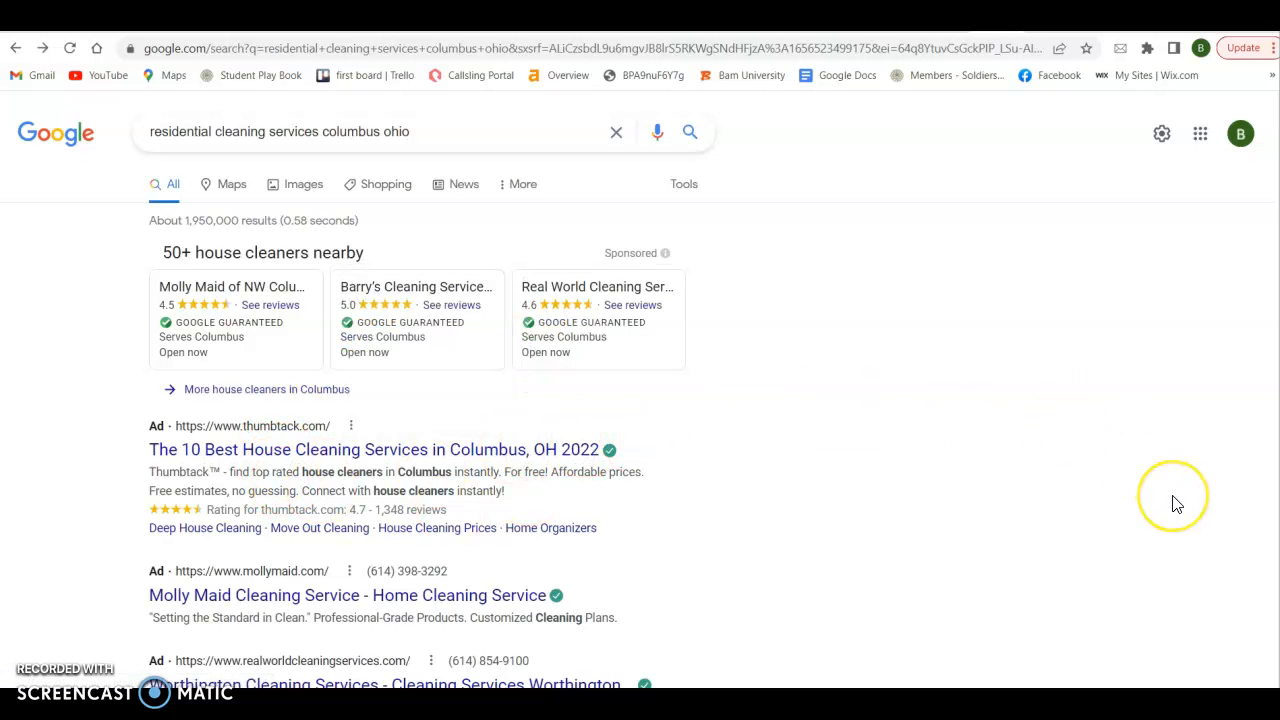
scroll("down", 3)
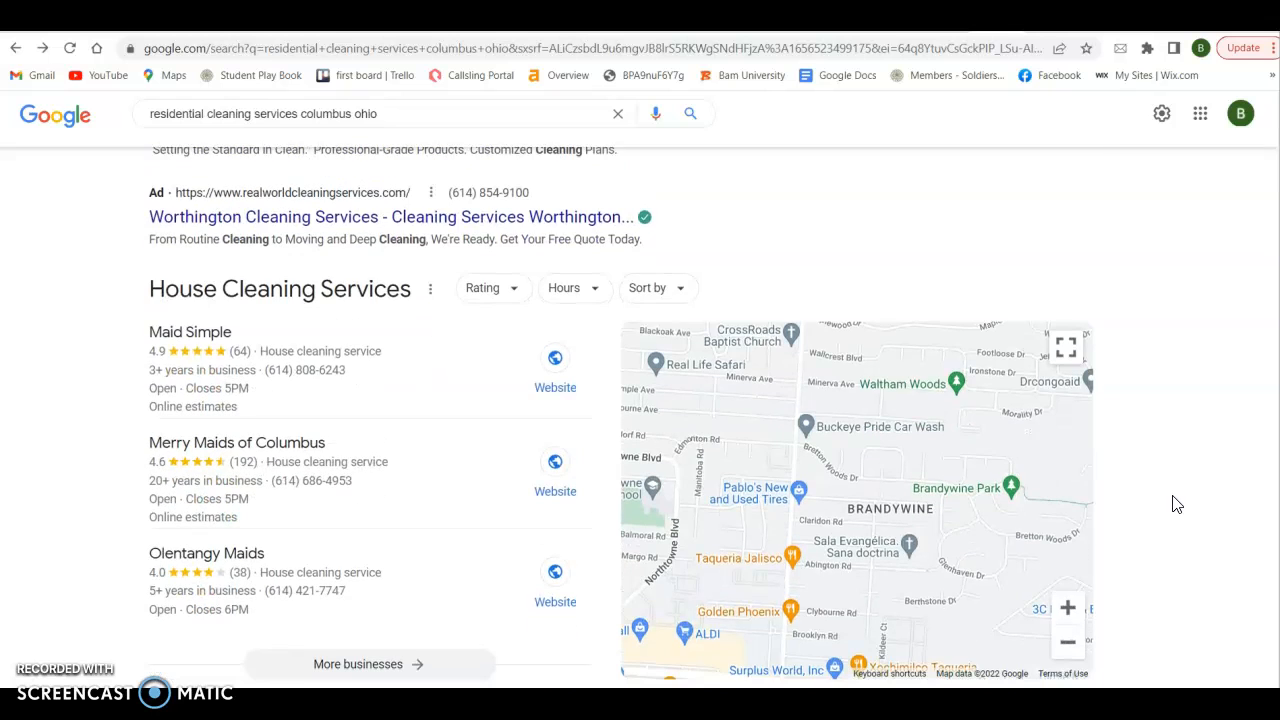
scroll("down", 3)
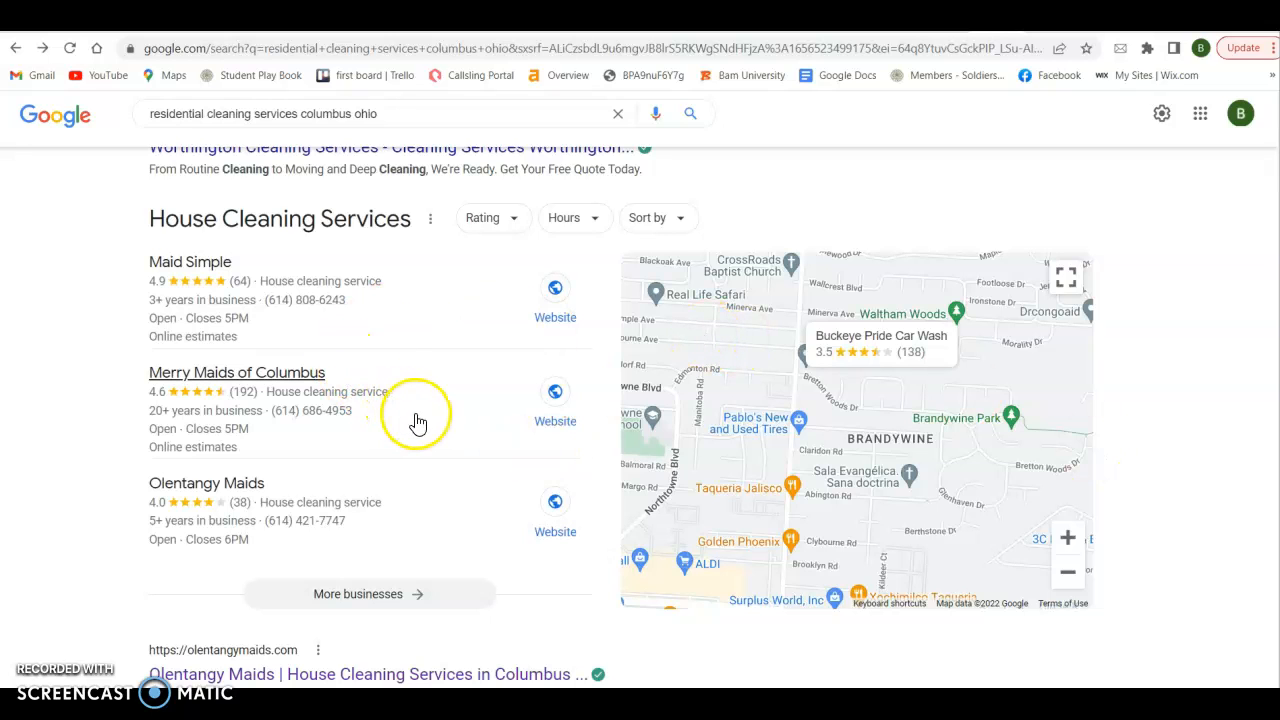
mouse_move(470, 404)
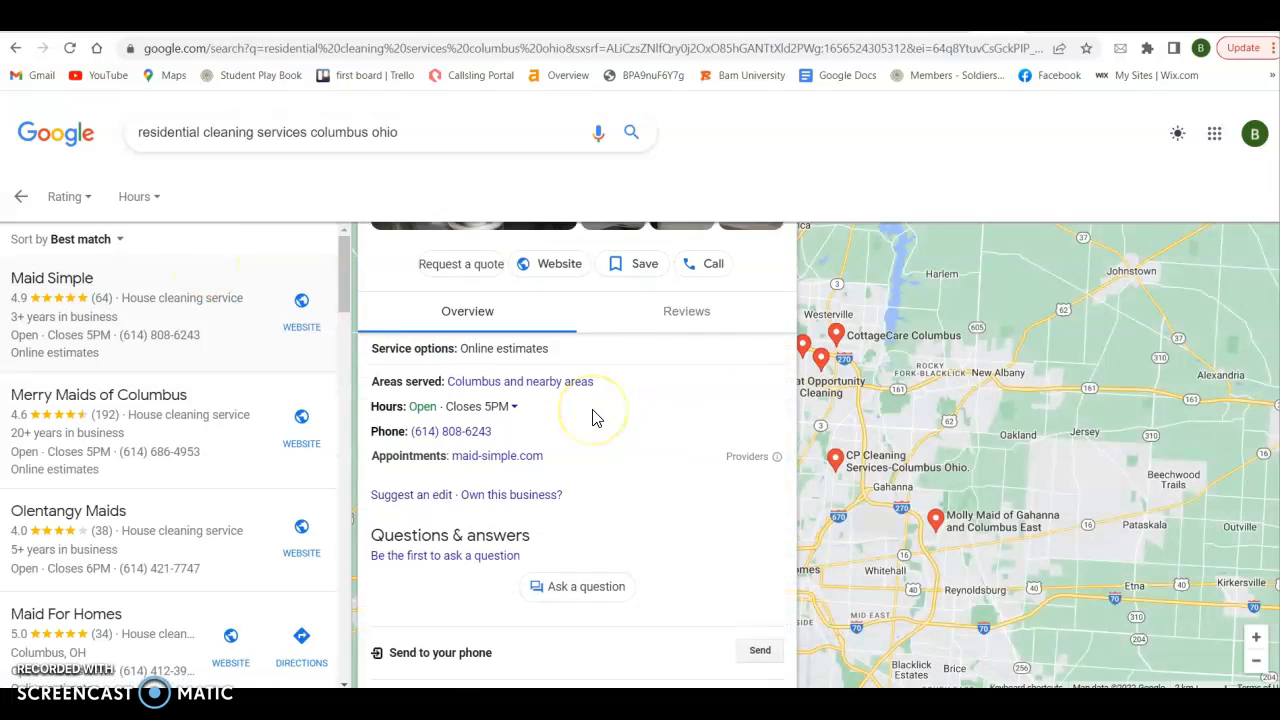
left_click(16, 48)
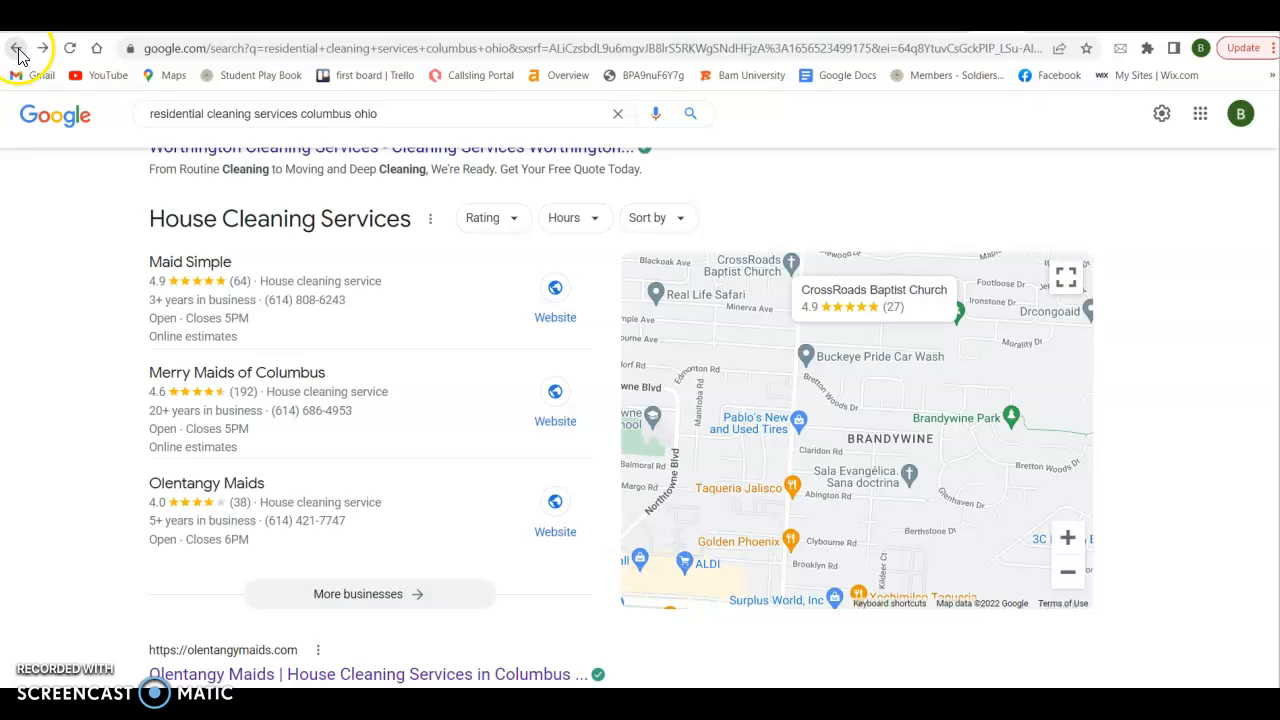
mouse_move(1224, 304)
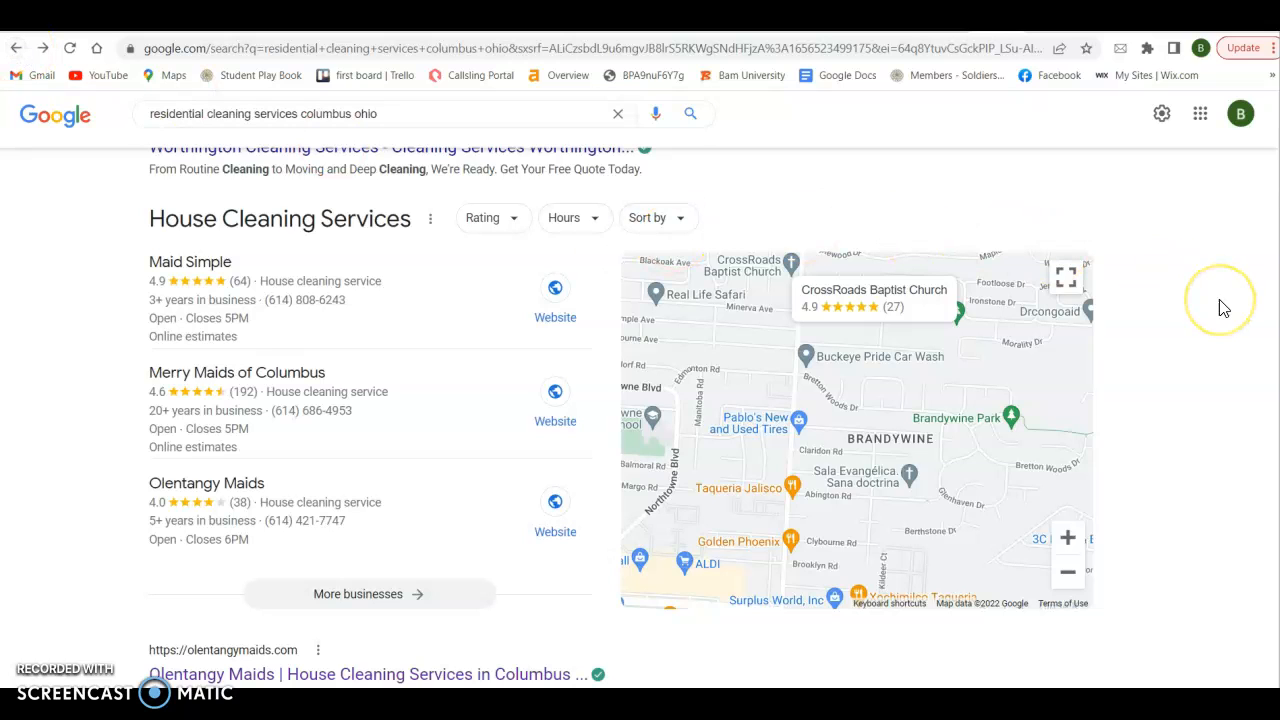
mouse_move(1224, 308)
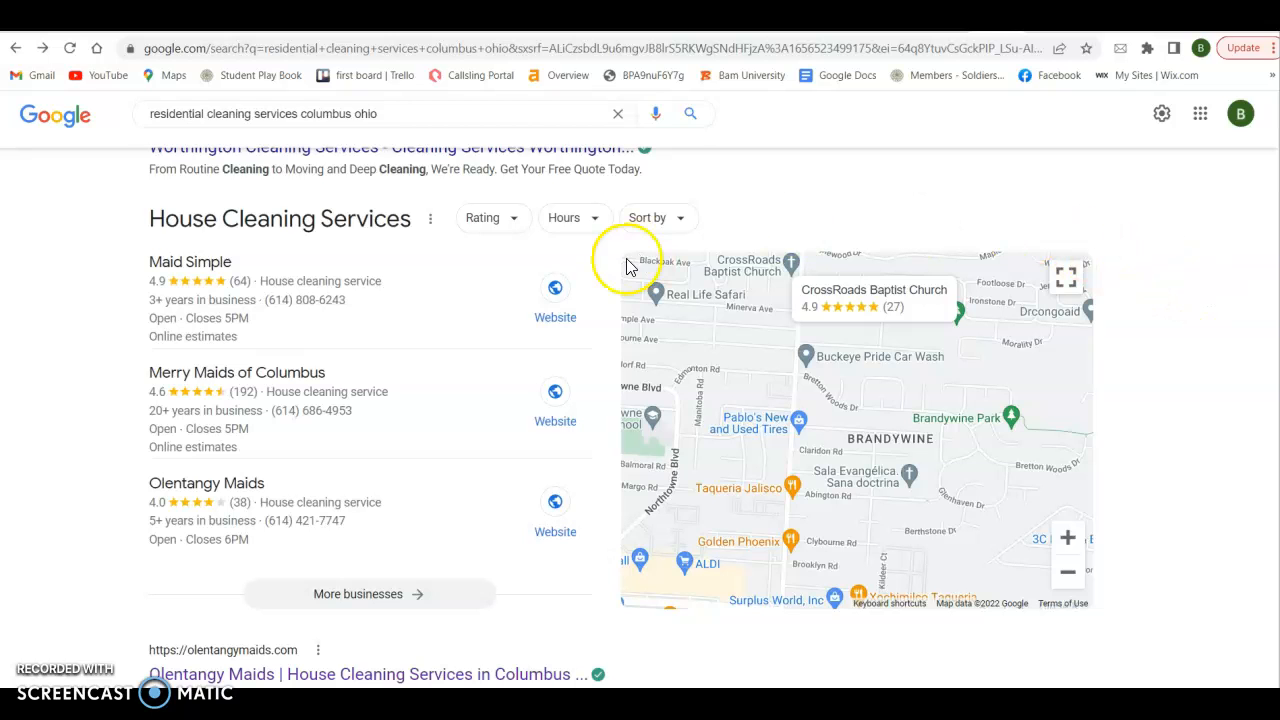
mouse_move(880, 216)
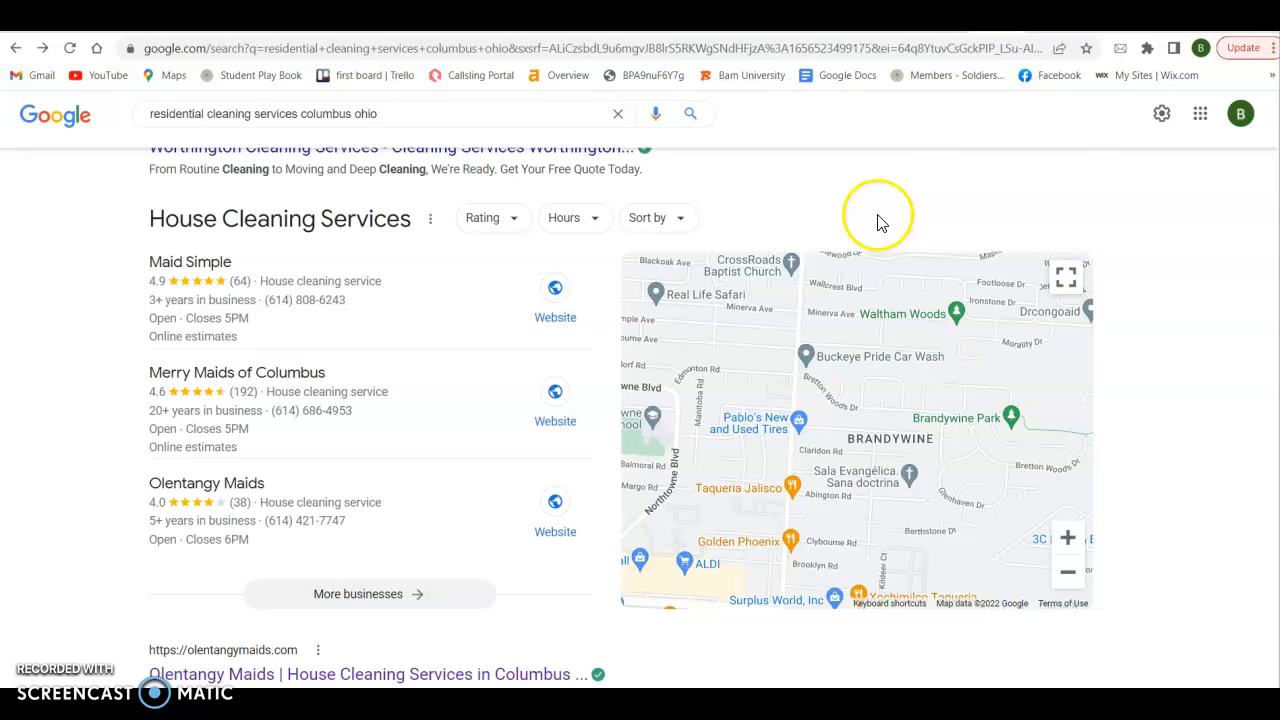
mouse_move(1202, 224)
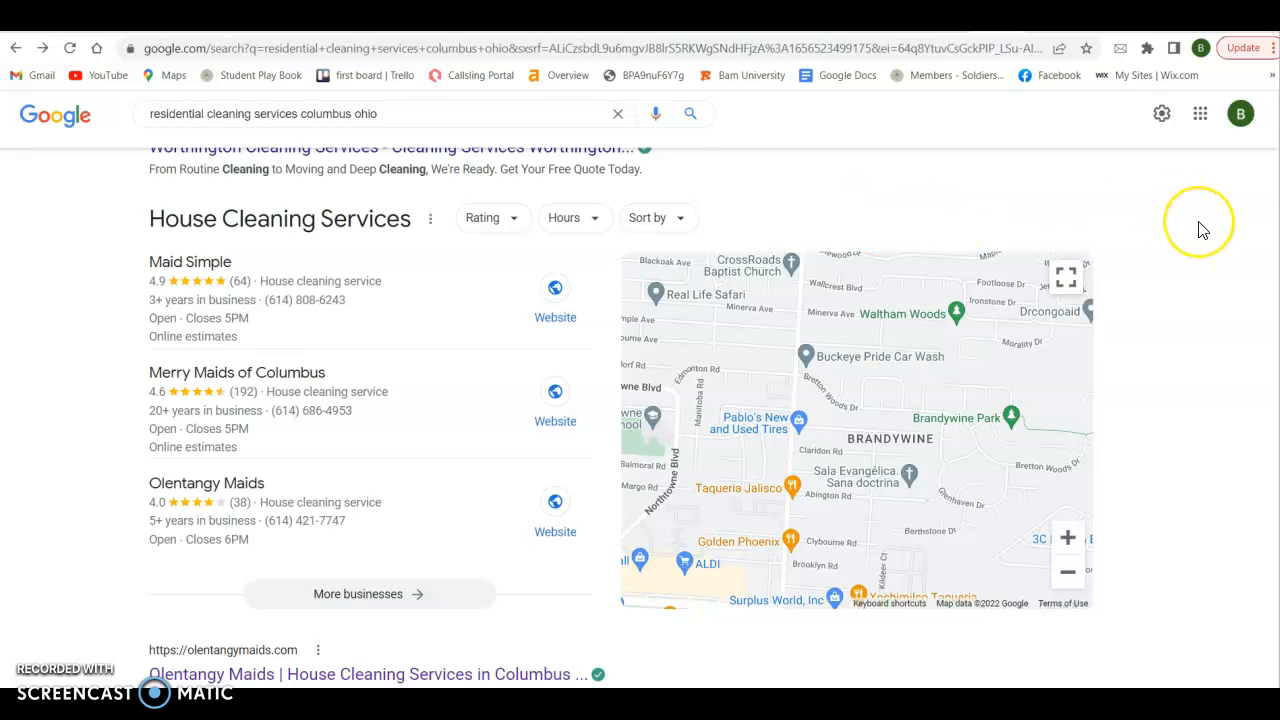
mouse_move(1208, 248)
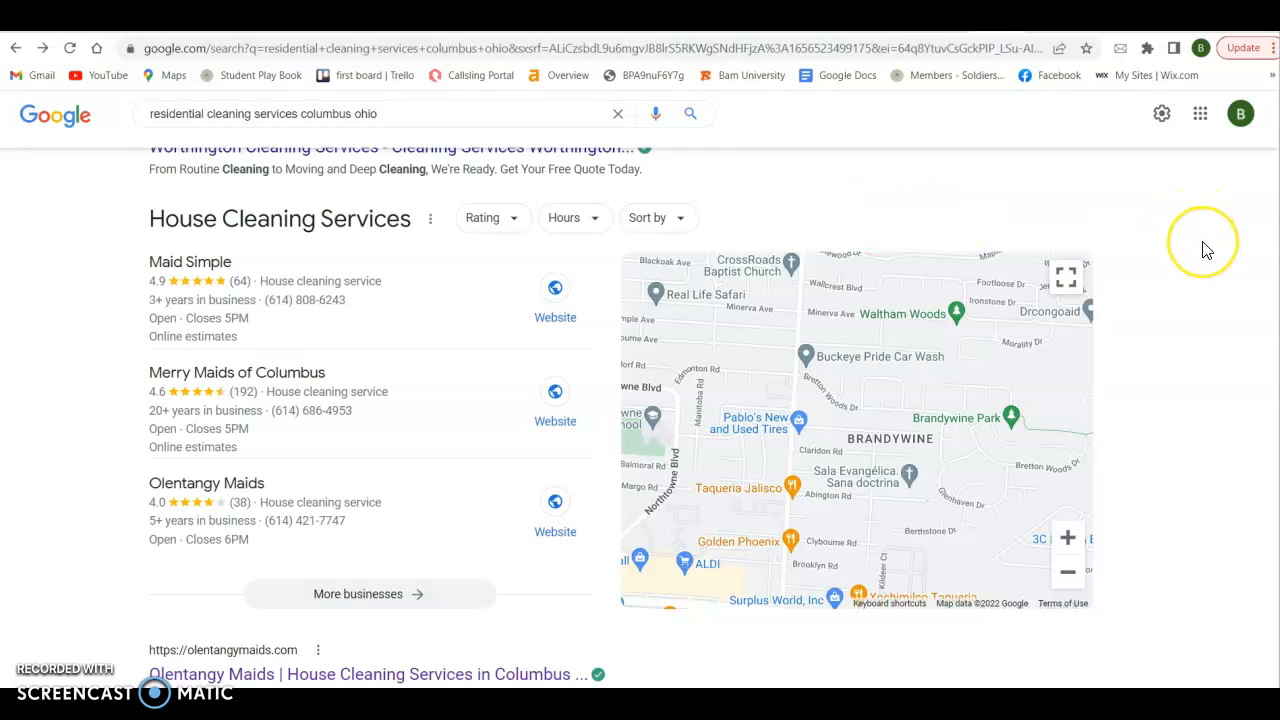
mouse_move(1208, 250)
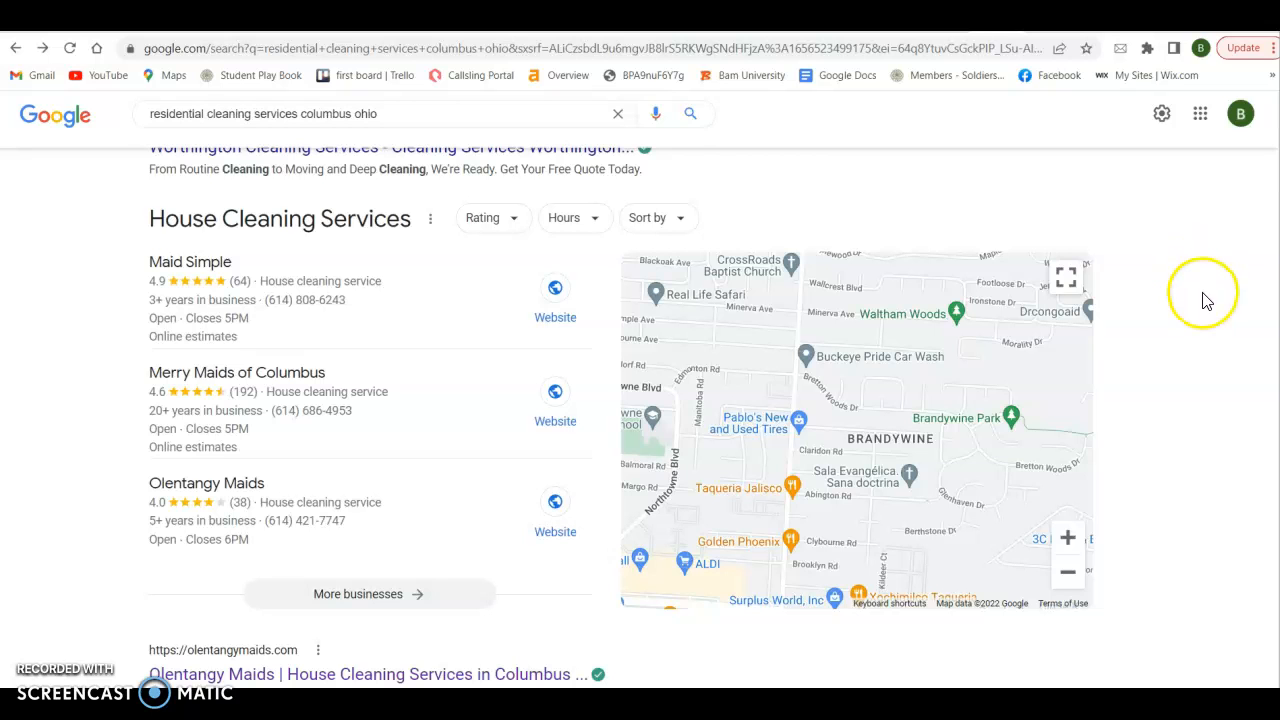
scroll("down", 3)
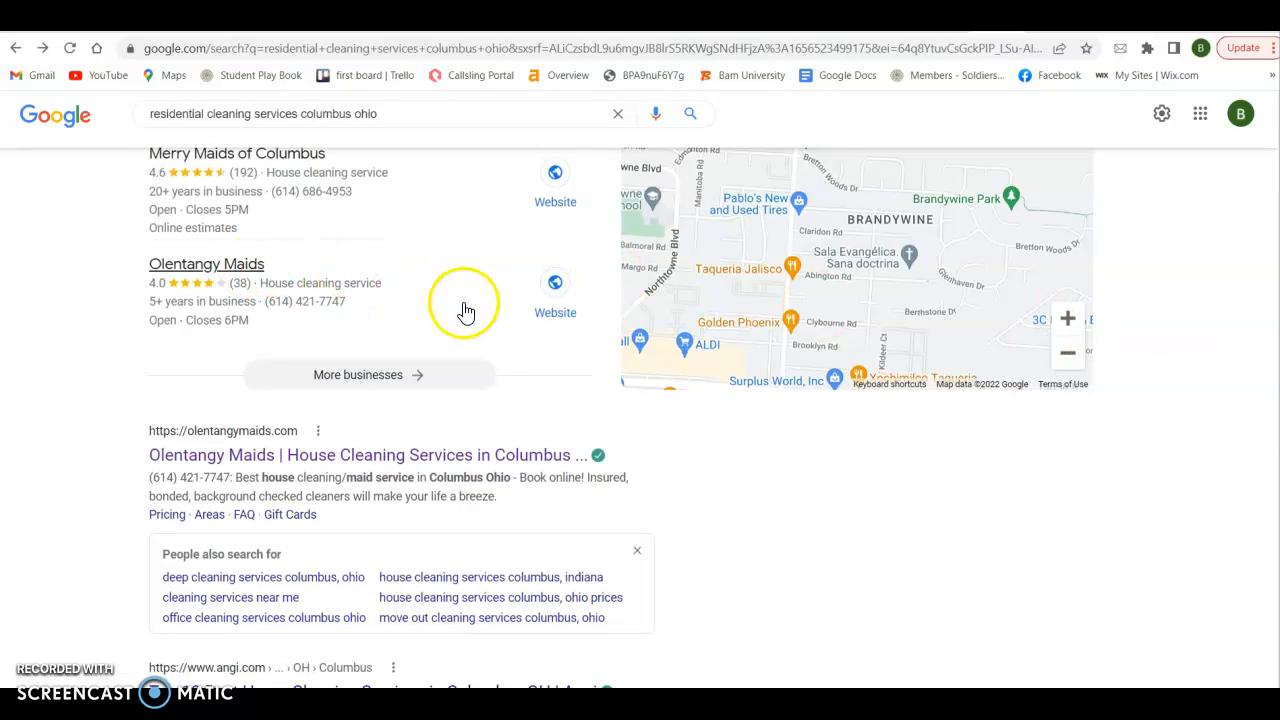
mouse_move(1122, 486)
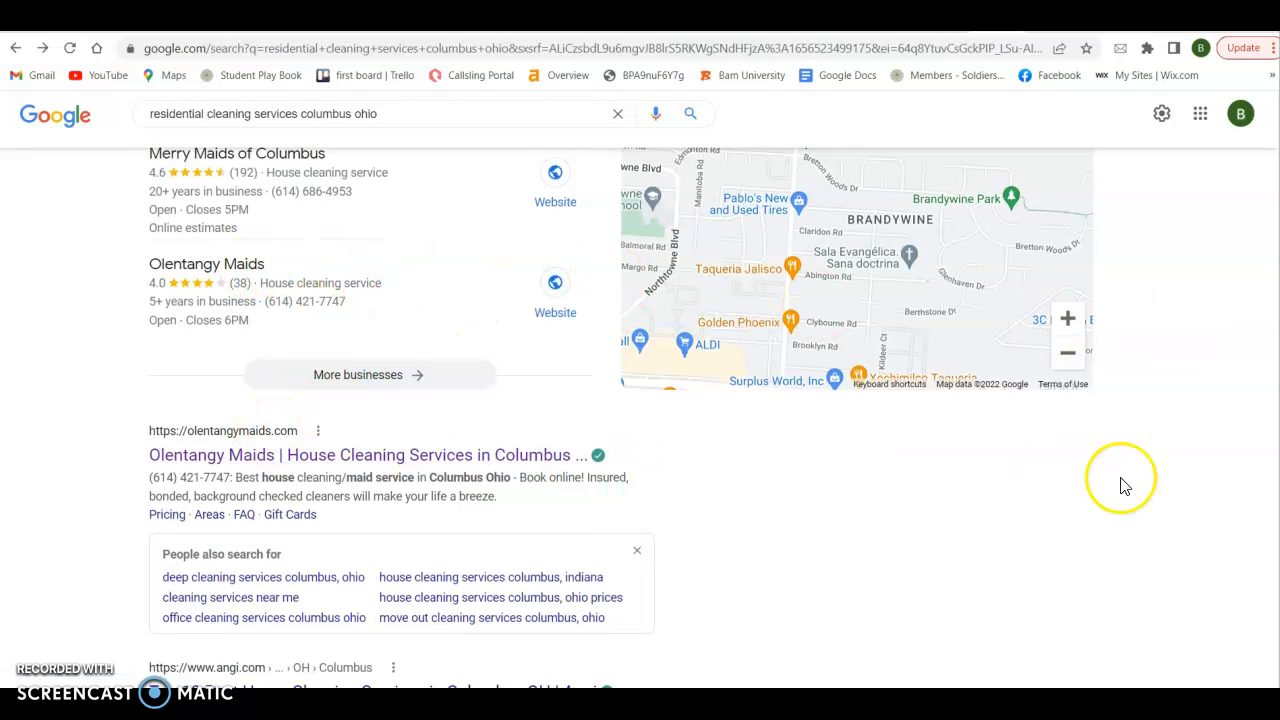
scroll("down", 3)
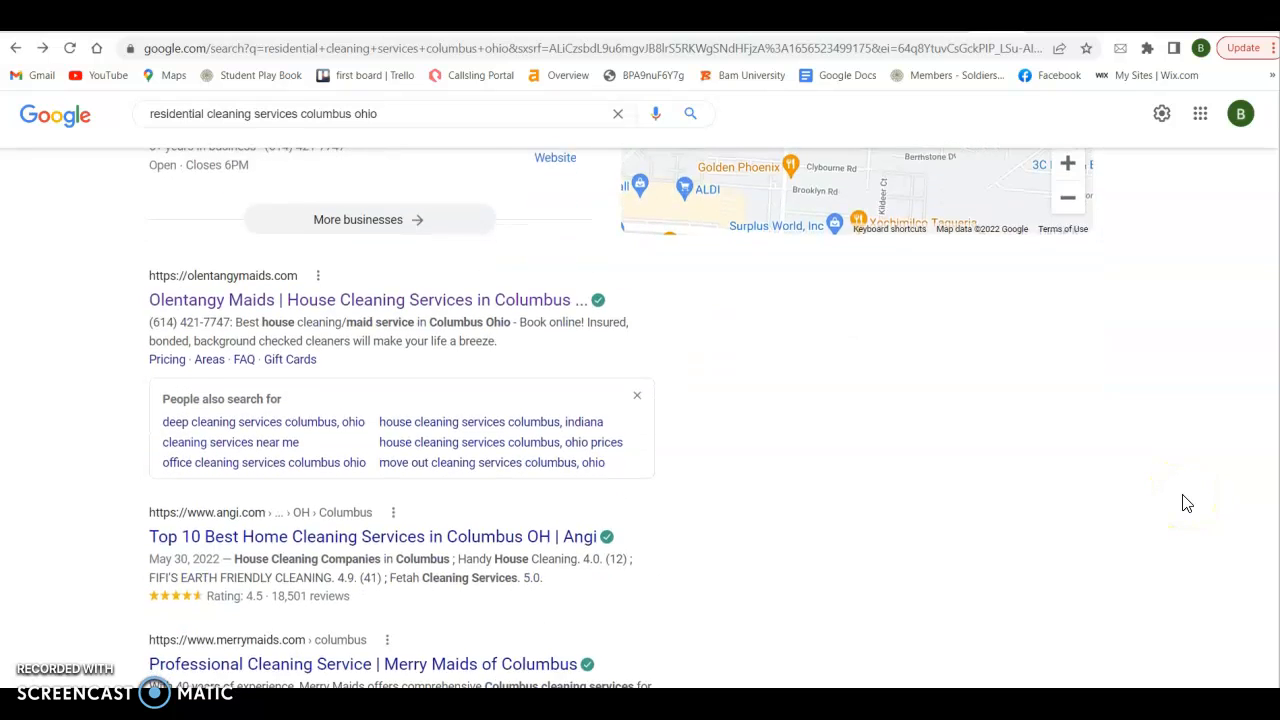
scroll("down", 3)
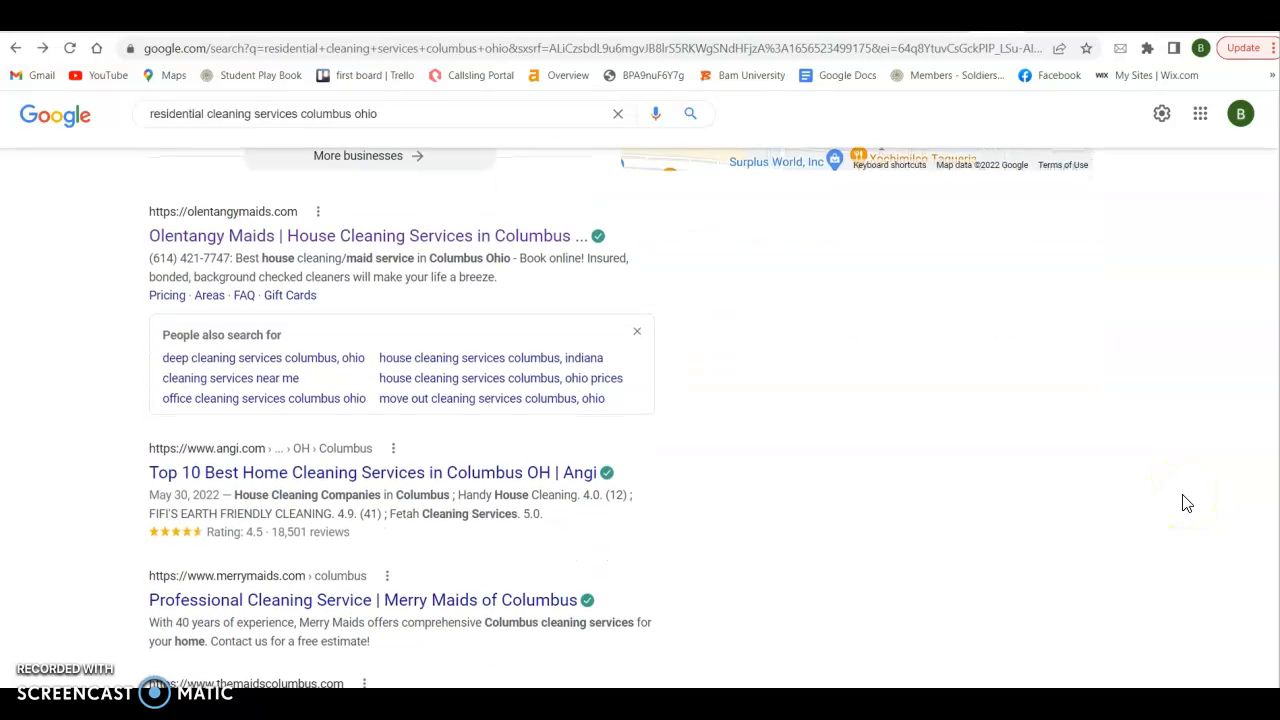
scroll("down", 3)
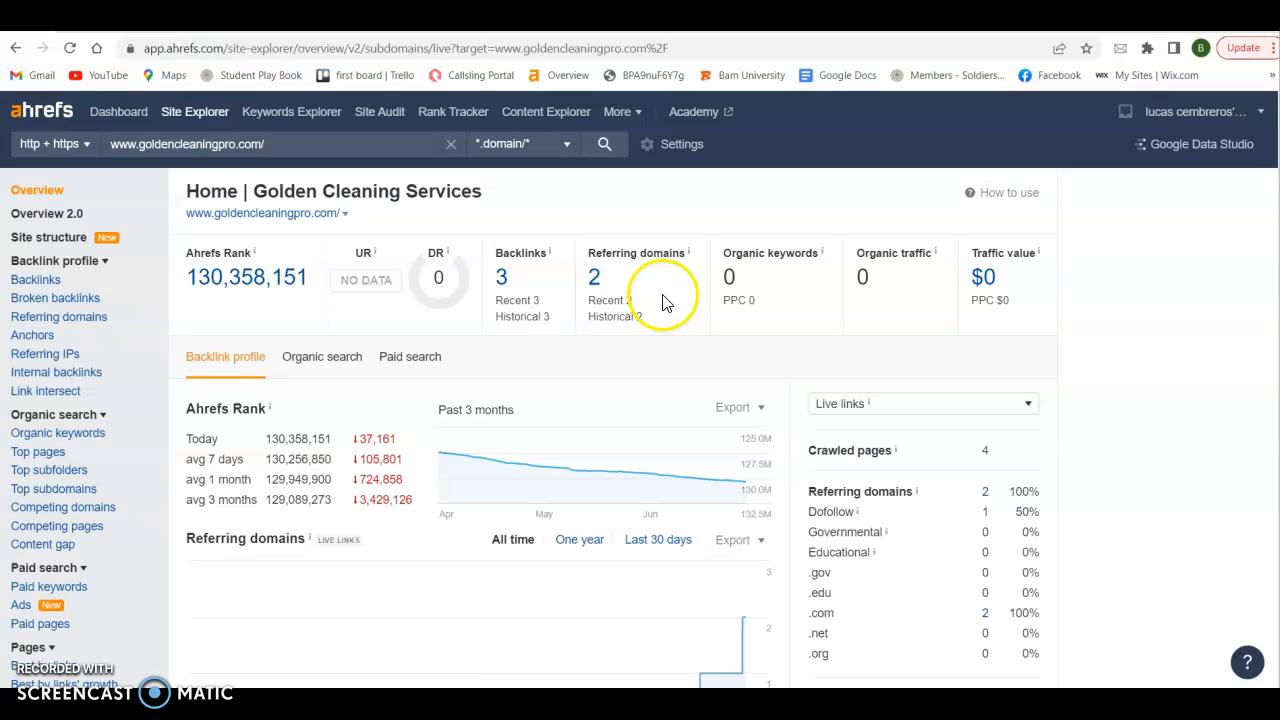
mouse_move(698, 296)
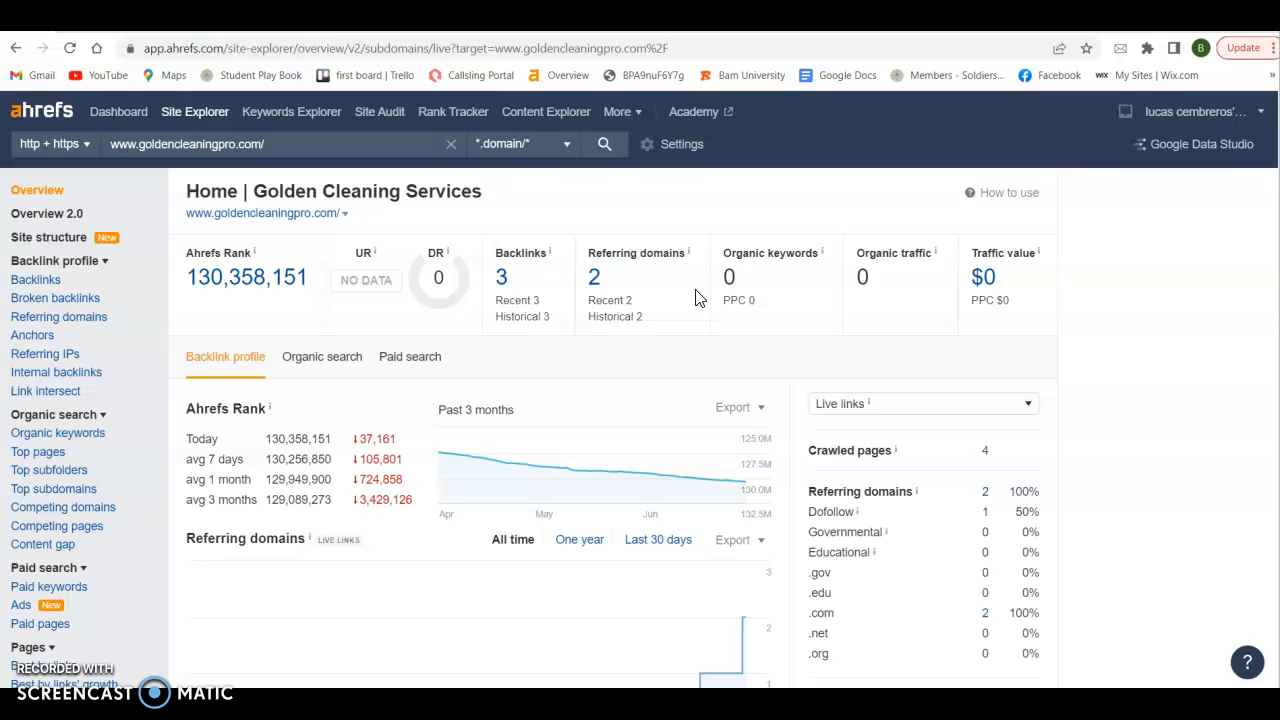
mouse_move(690, 374)
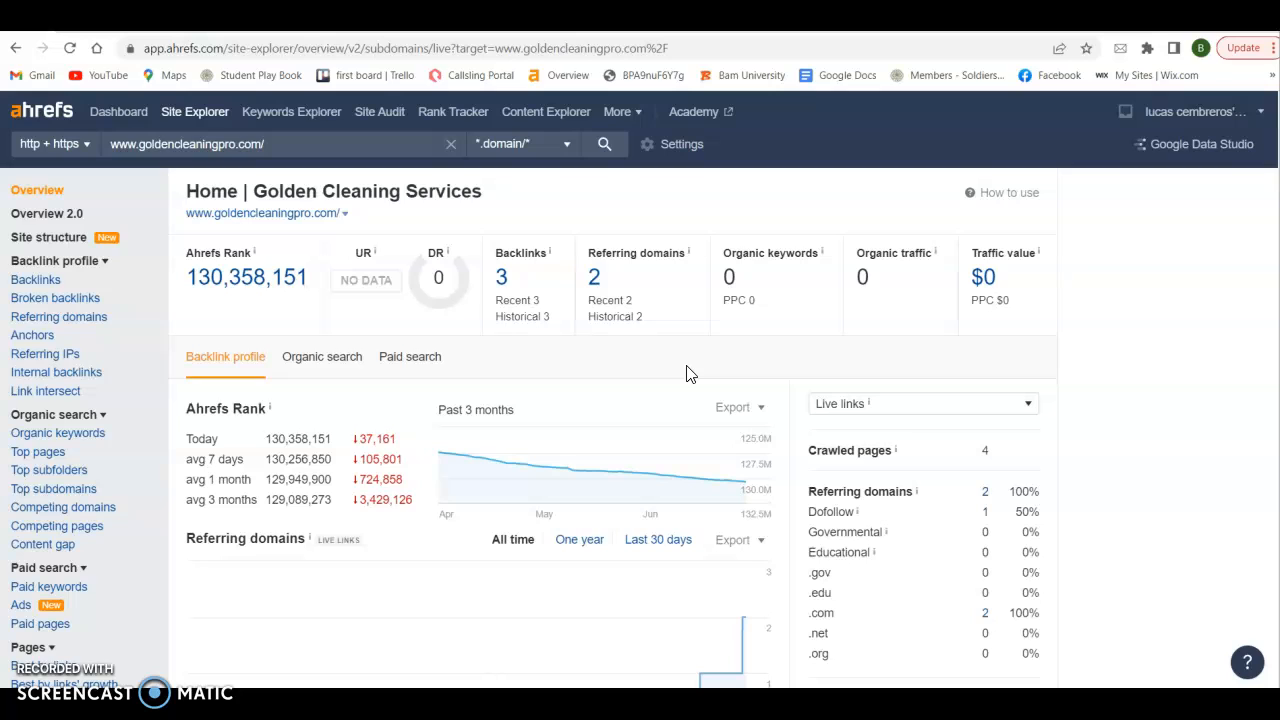
mouse_move(804, 330)
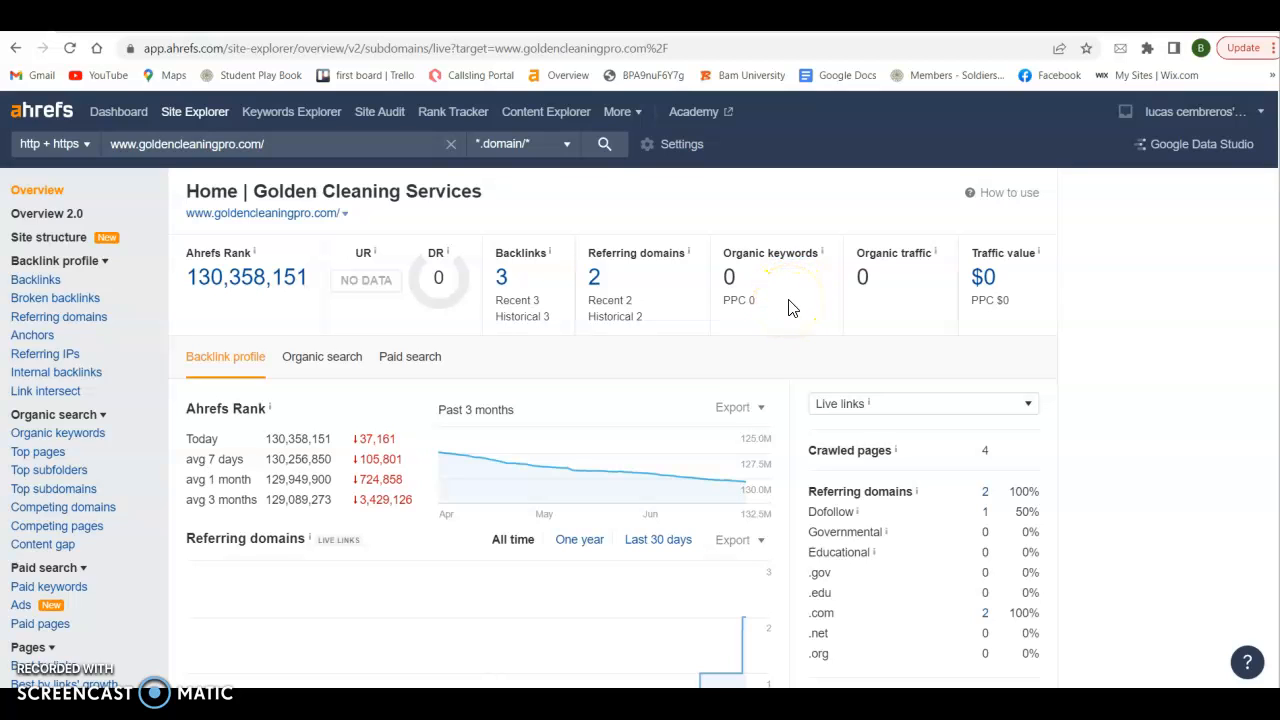
mouse_move(912, 304)
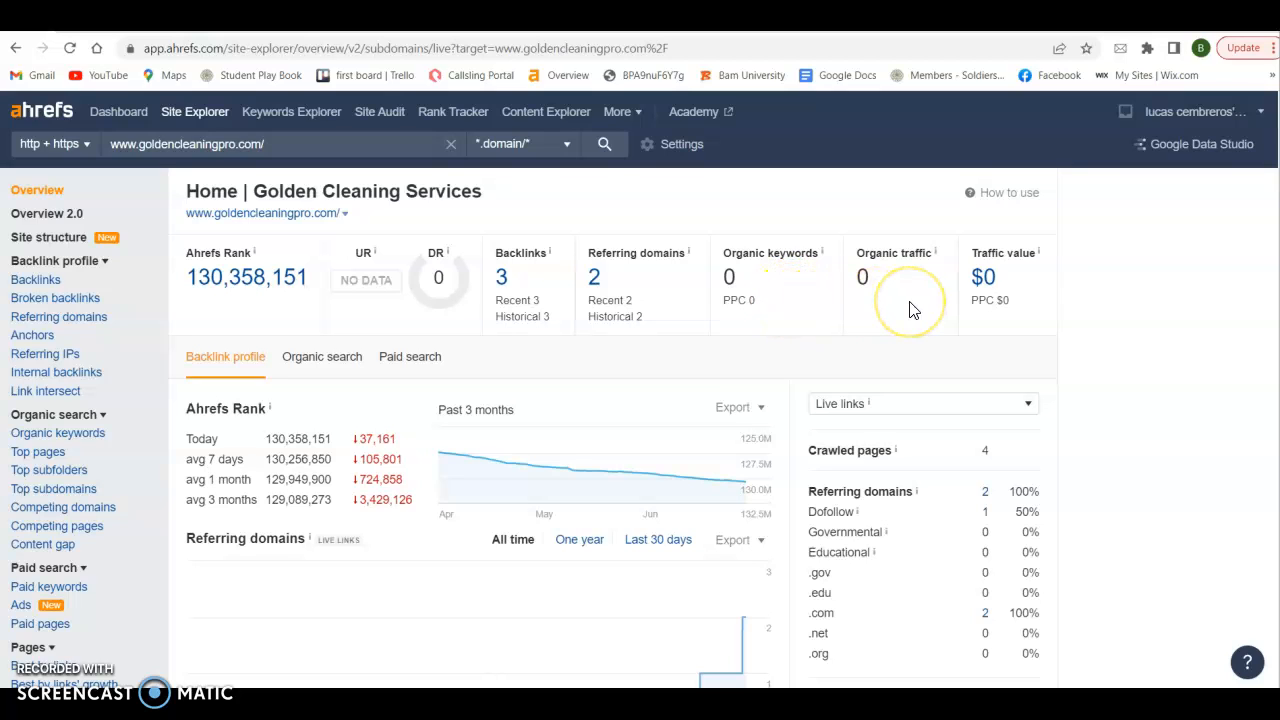
mouse_move(912, 308)
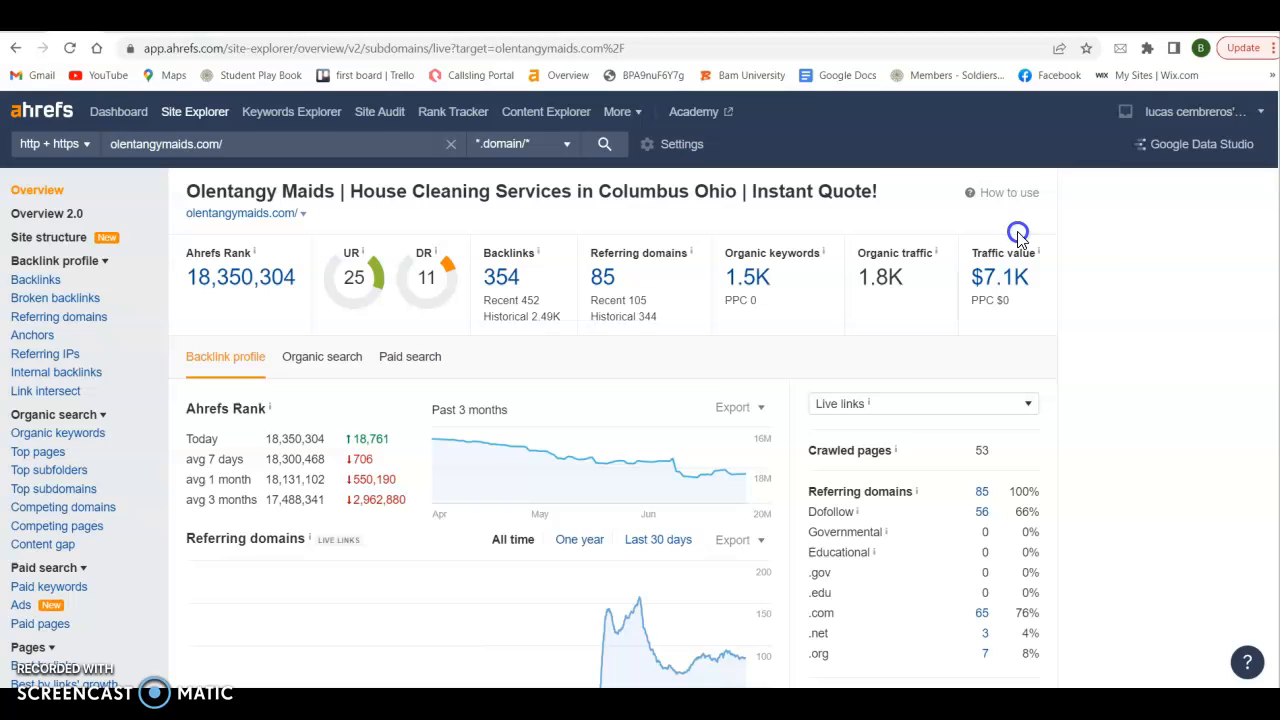
mouse_move(1152, 290)
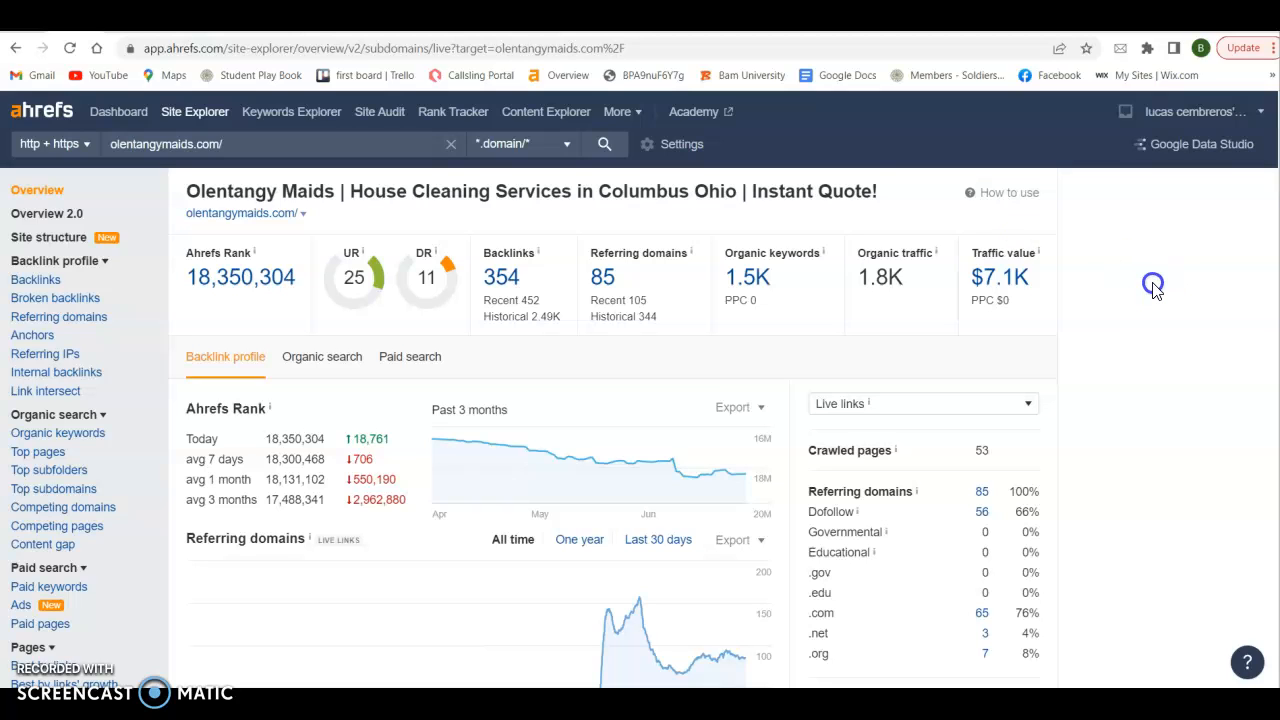
mouse_move(584, 308)
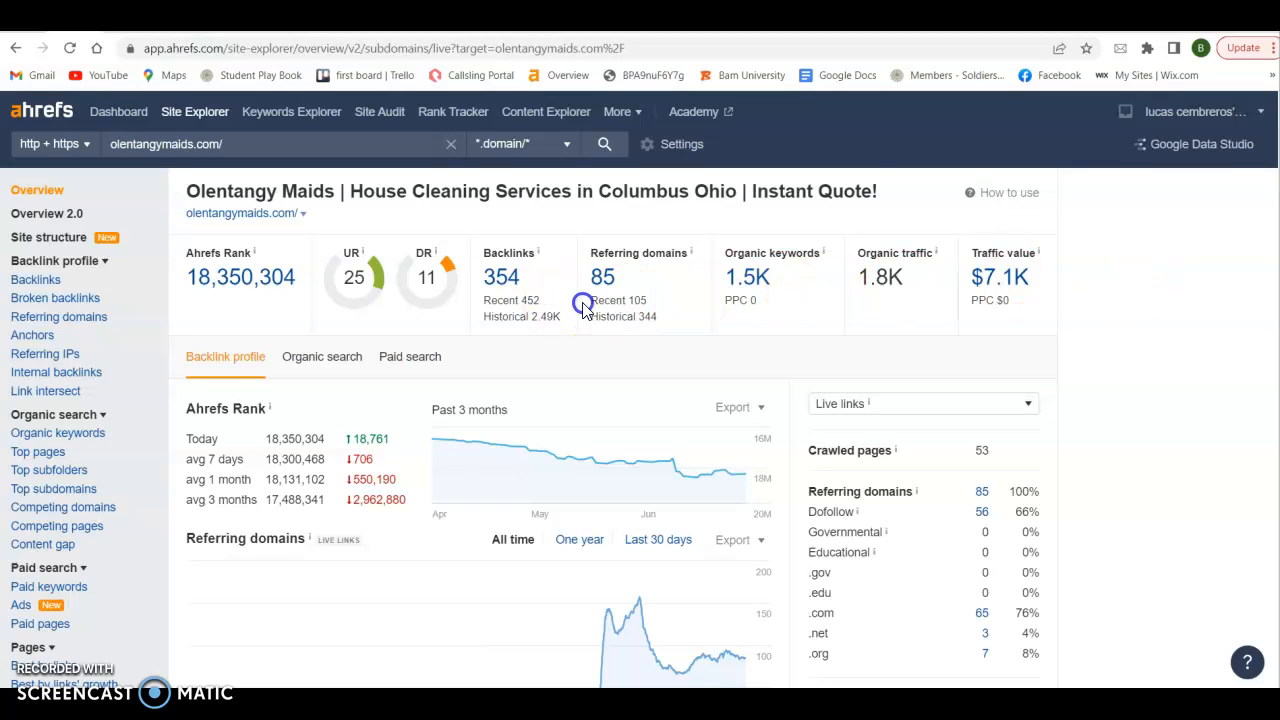
mouse_move(764, 304)
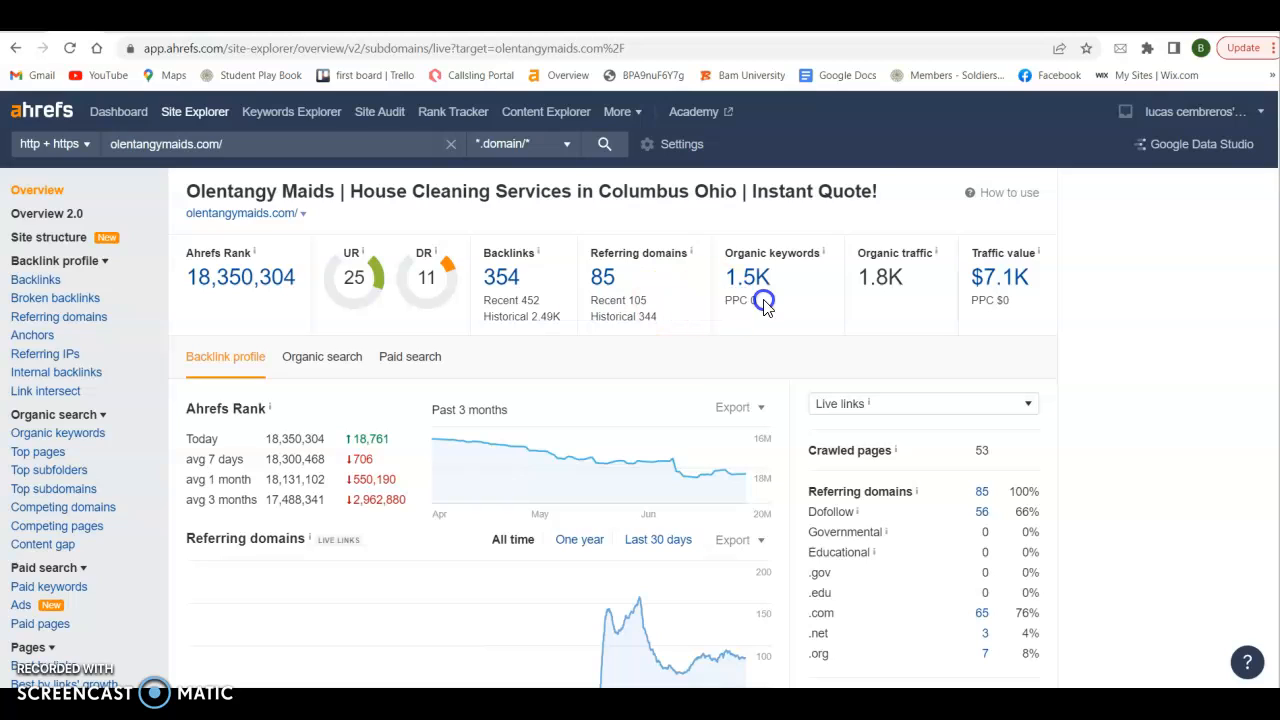
mouse_move(908, 300)
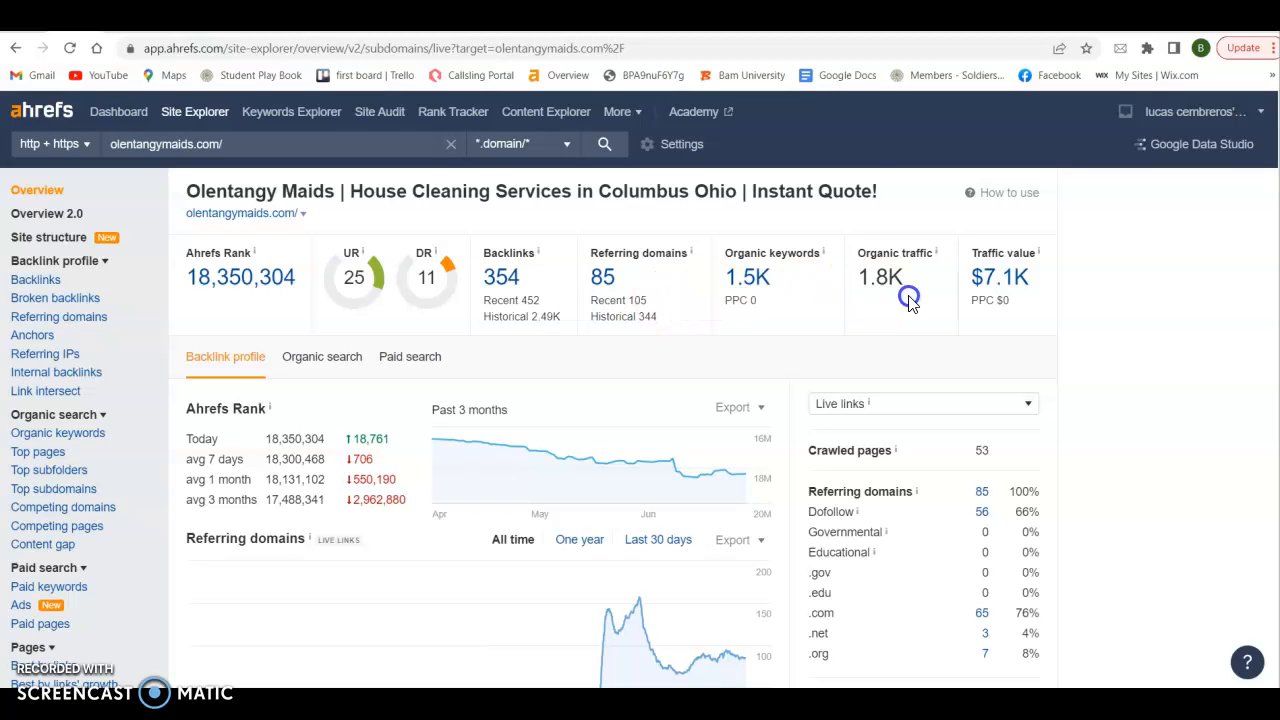
mouse_move(896, 304)
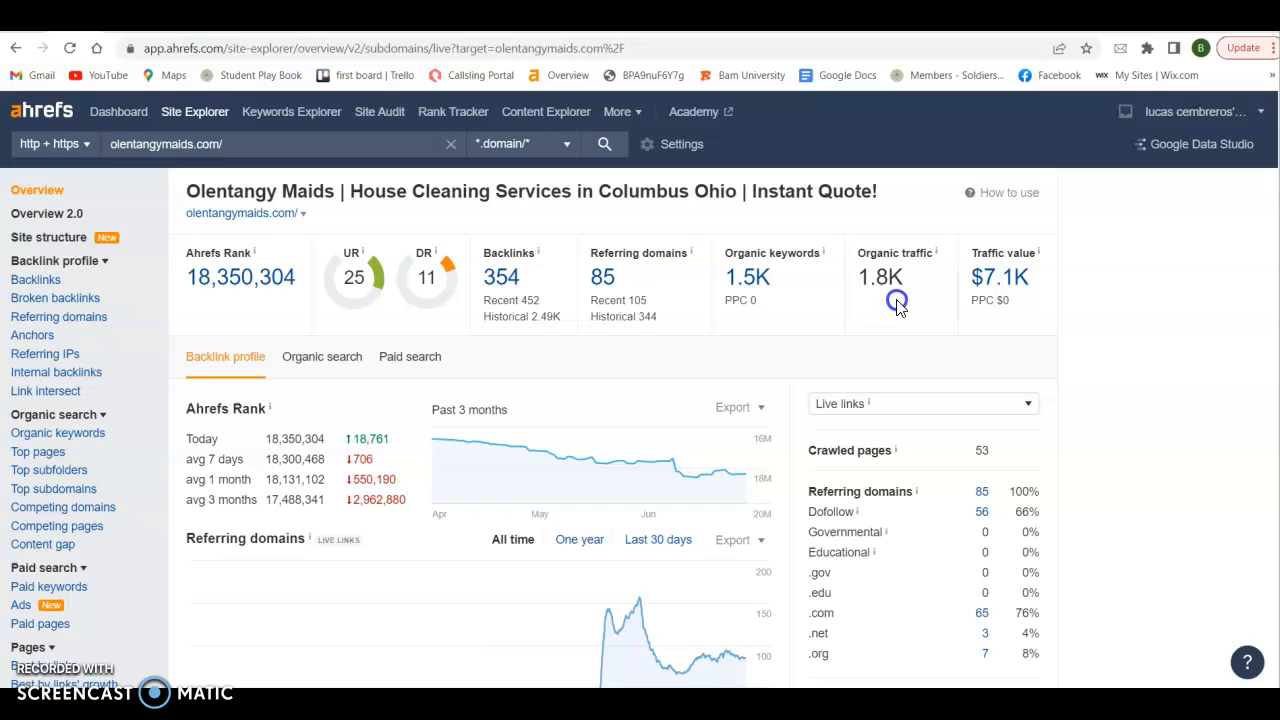
mouse_move(1076, 358)
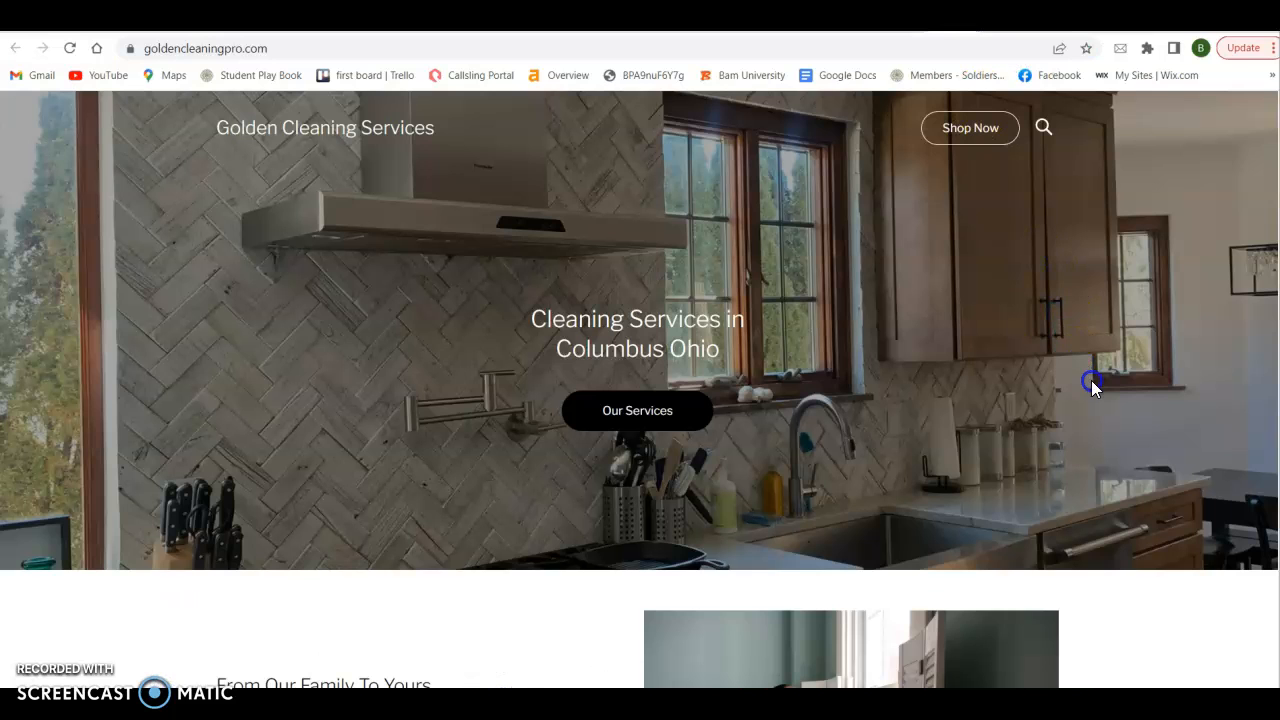
Scroll the homepage down to the From Our Family To Yours section and back up to the Columbus Ohio banner
scroll("down", 3)
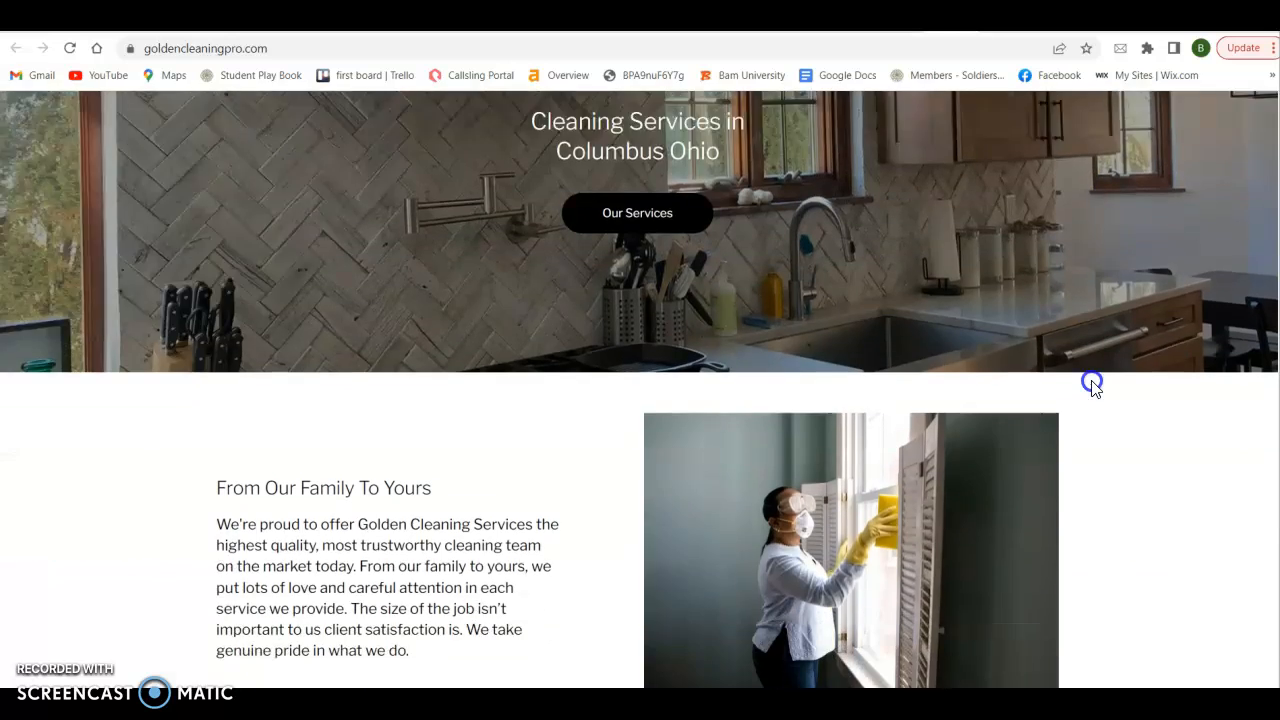
scroll("down", 3)
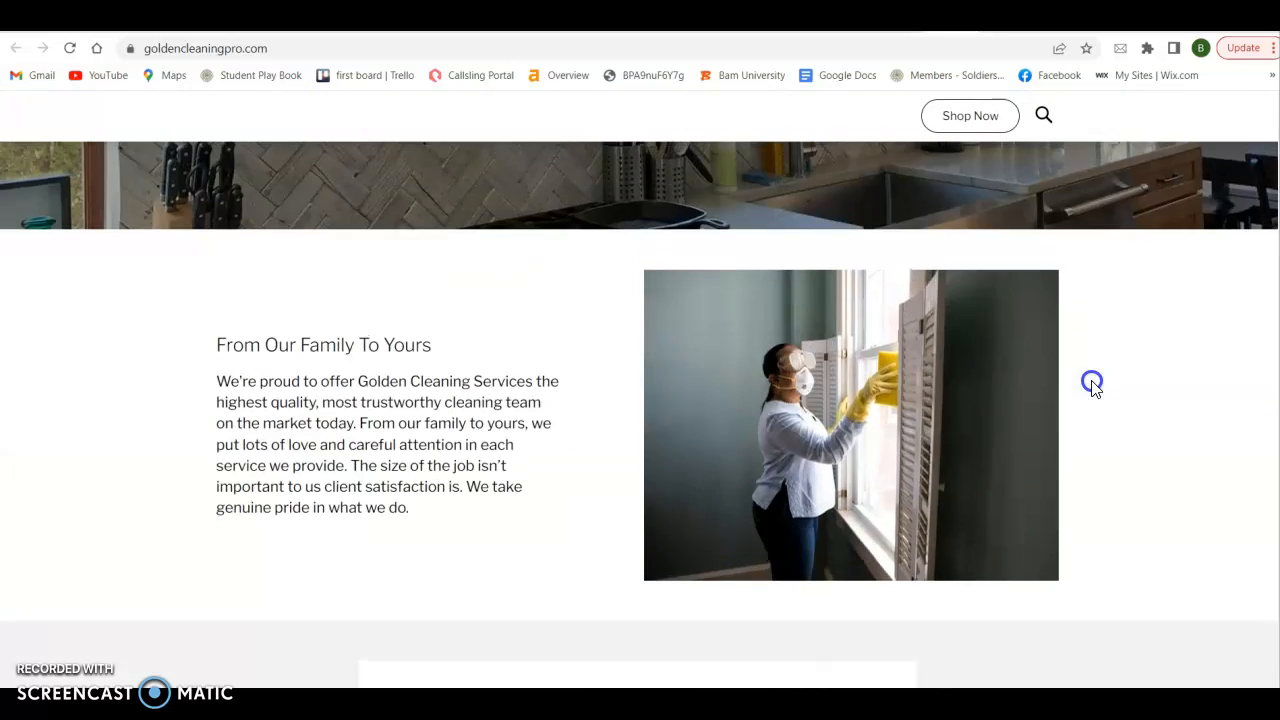
scroll("up", 3)
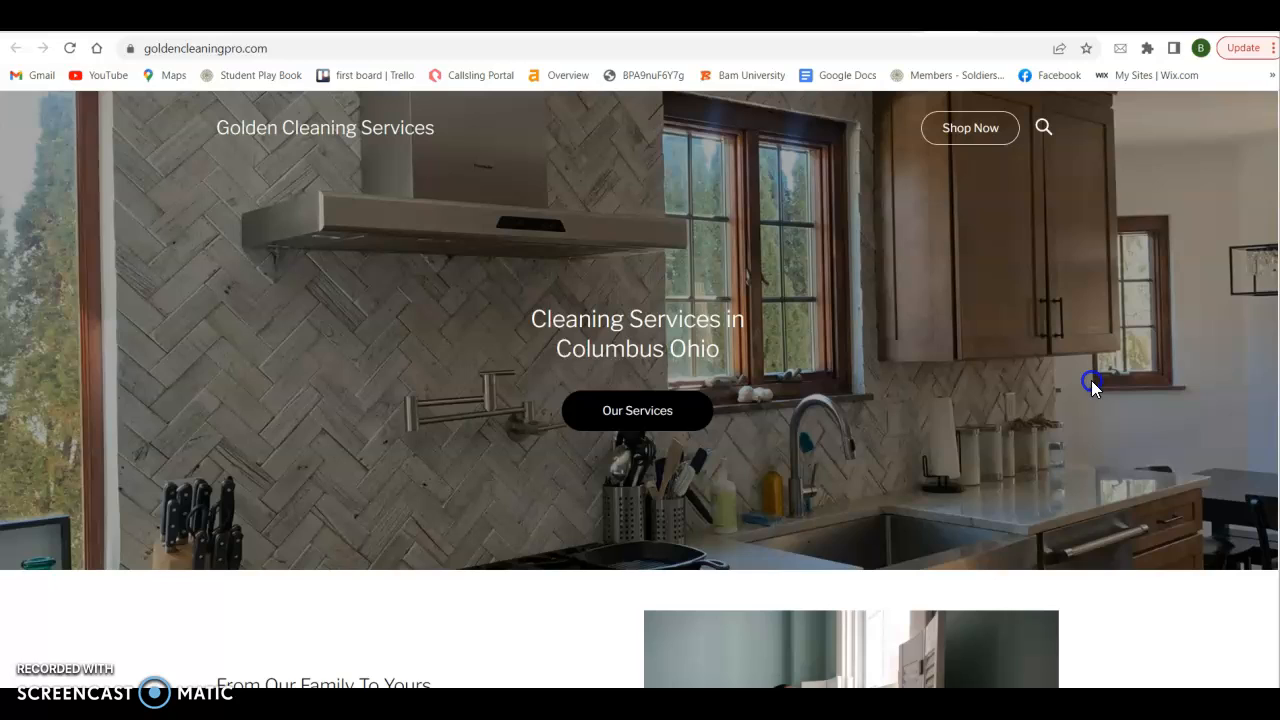